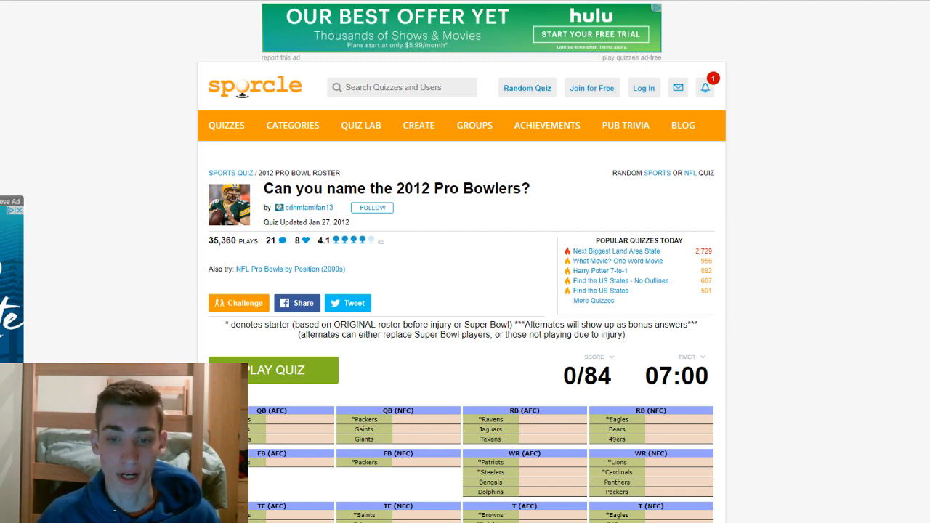
{"action": "mouse_move", "coordinate": [813, 275]}
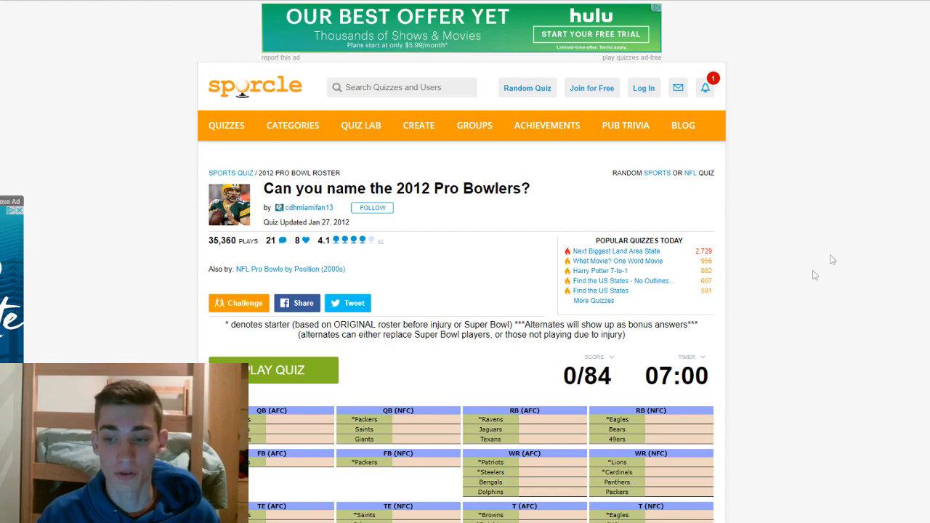
- Start the Pro Bowlers quiz and enter quarterback Roethlisberger
{"action": "scroll", "scroll_direction": "down", "scroll_amount": 3}
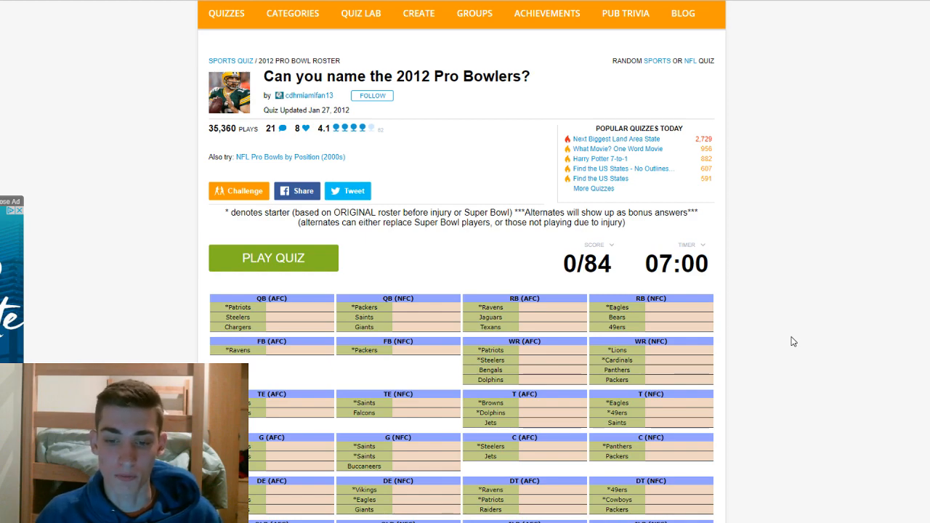
{"action": "scroll", "scroll_direction": "down", "scroll_amount": 3}
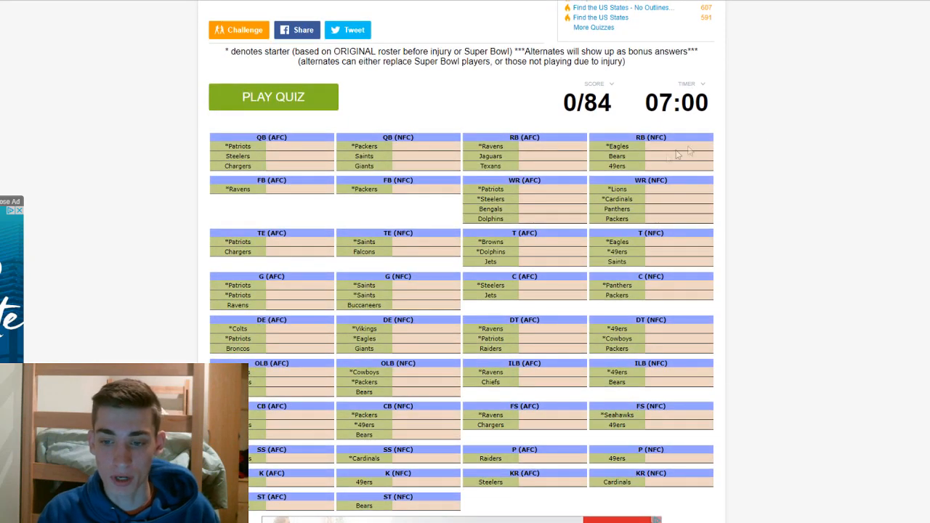
{"action": "left_click", "coordinate": [272, 97]}
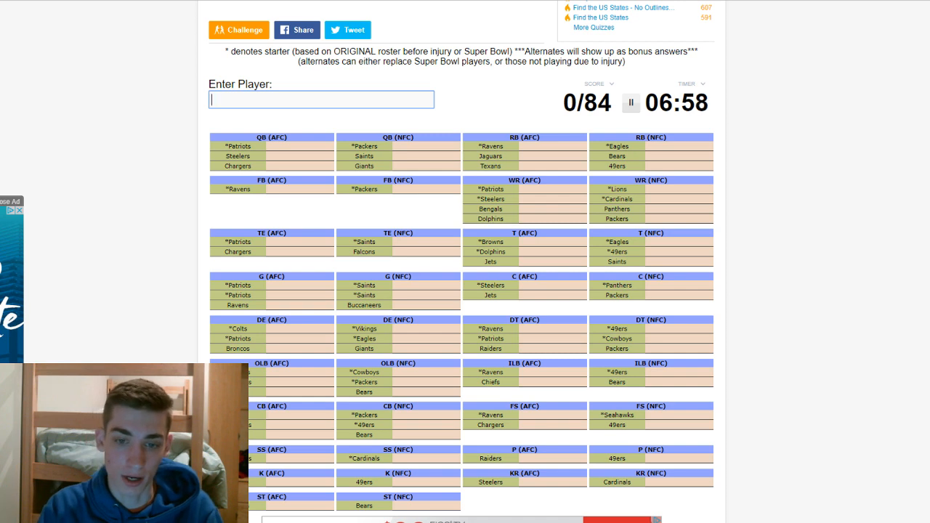
{"action": "type", "text": "roth"}
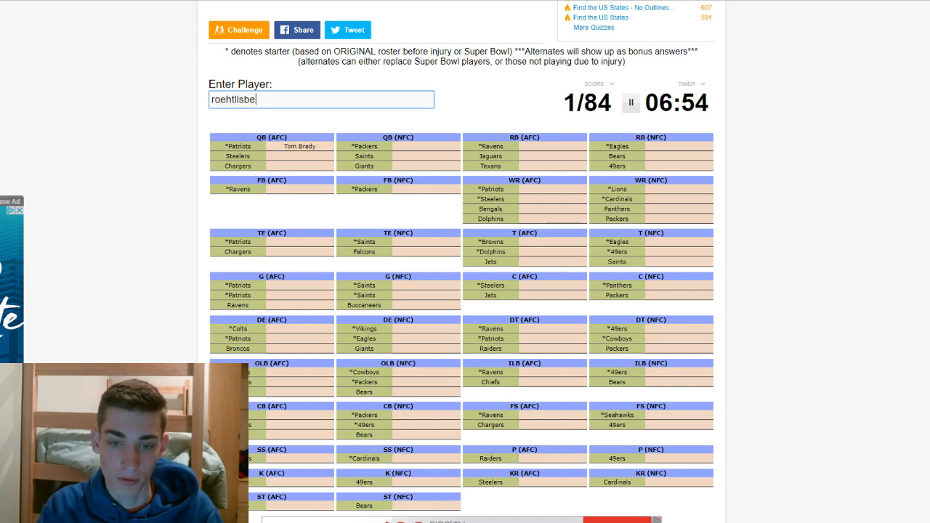
{"action": "type", "text": "roethlis"}
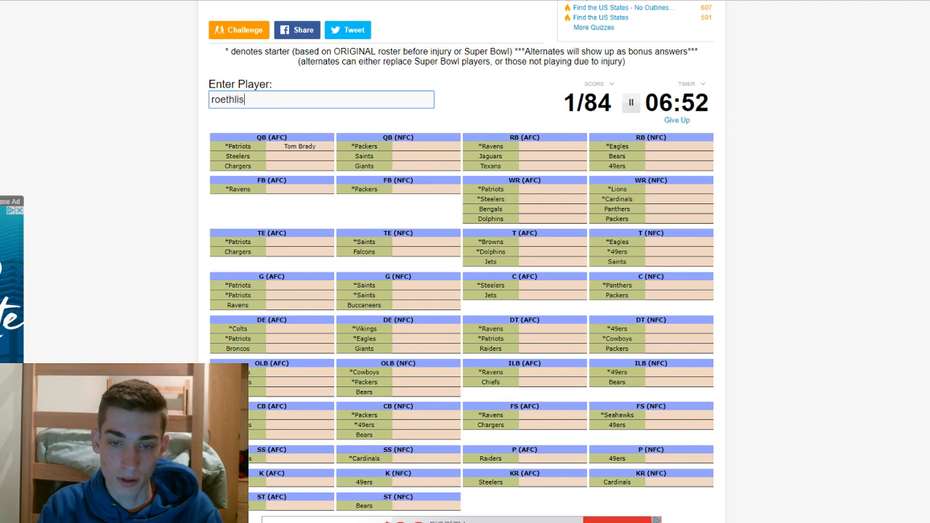
{"action": "type", "text": "roethlisberger"}
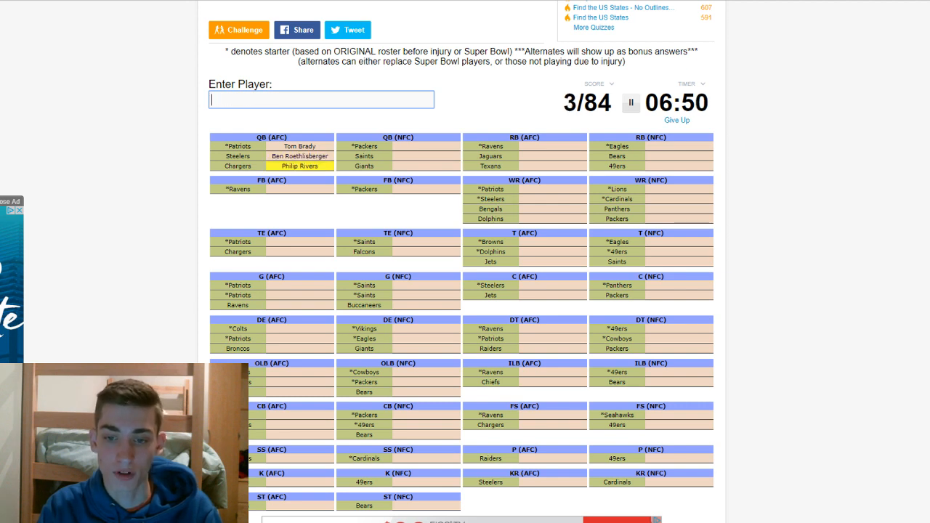
- Enter more quarterbacks plus running backs Ray Rice and Maurice Jones-Drew
{"action": "type", "text": "bre"}
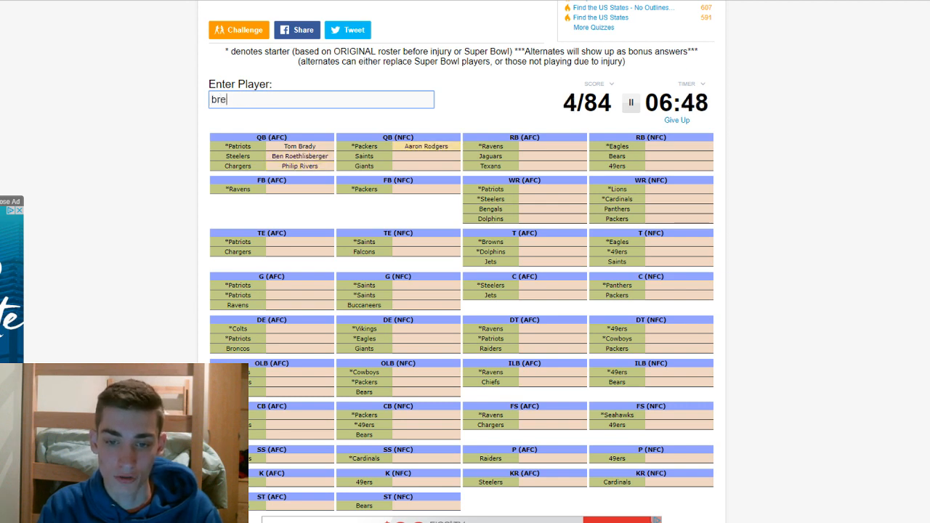
{"action": "type", "text": "m"}
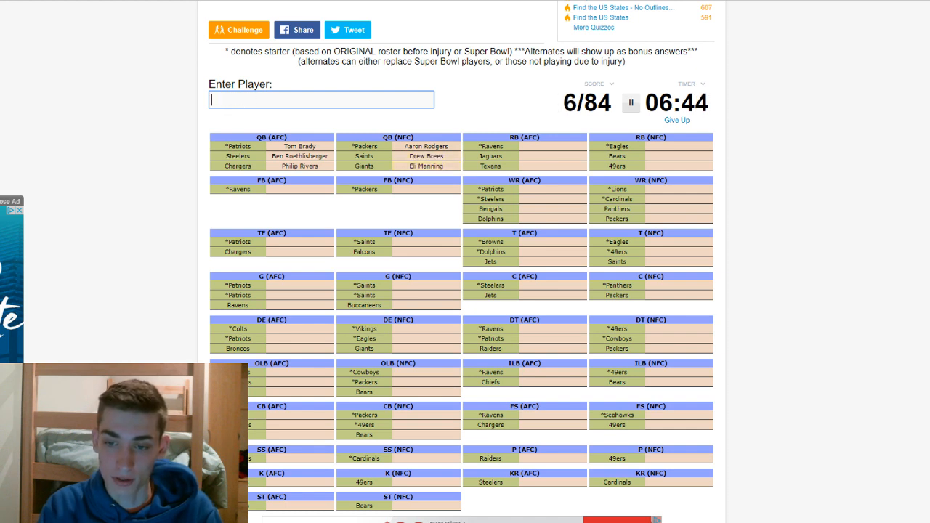
{"action": "type", "text": "Ray Rice"}
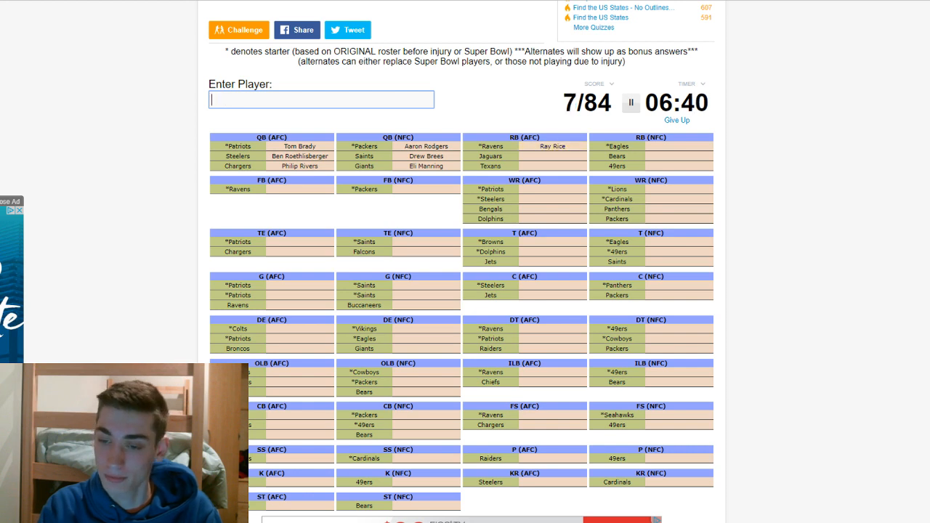
{"action": "type", "text": "m"}
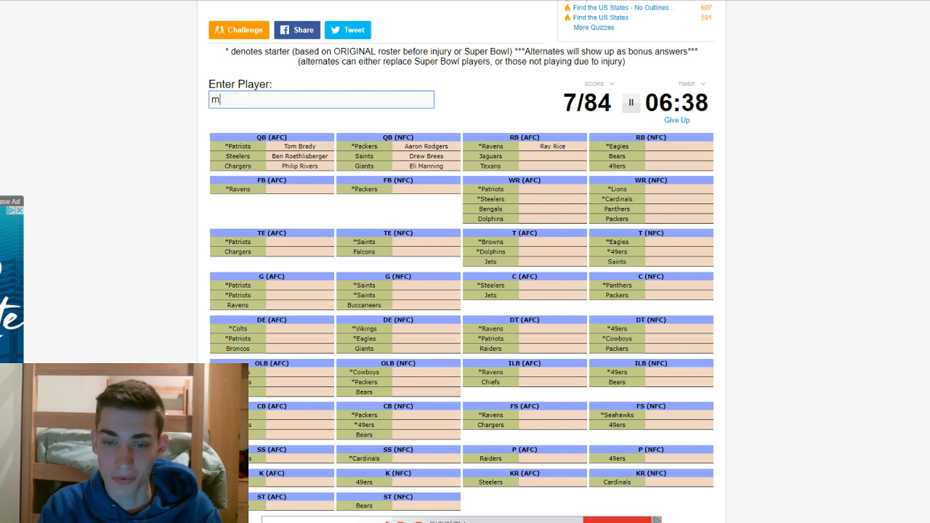
{"action": "type", "text": "Maurice Jones-Drew"}
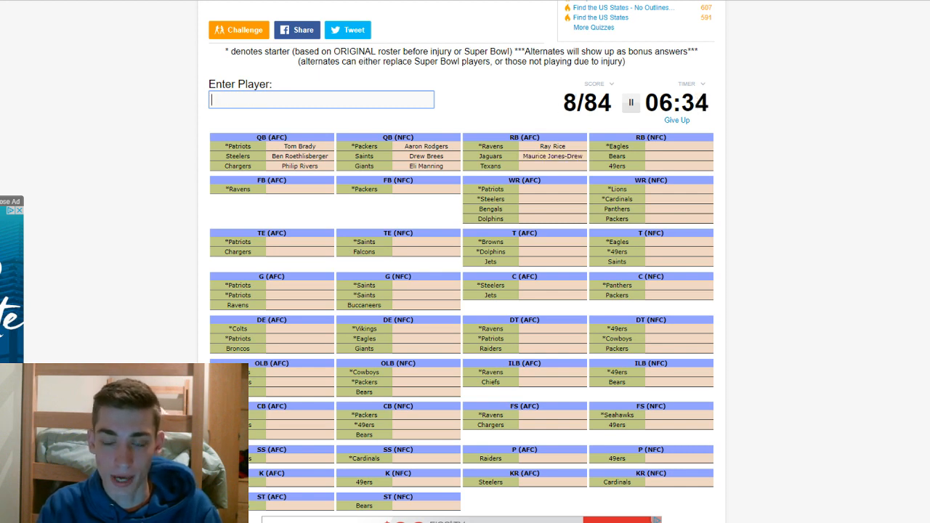
- Name running backs Arian Foster, LeSean McCoy, Matt Forte and Frank Gore
{"action": "type", "text": "fp"}
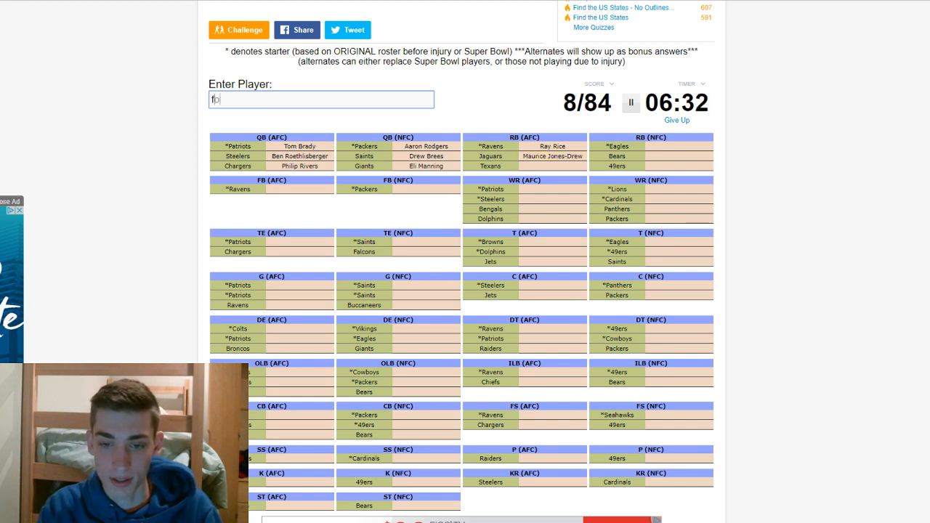
{"action": "type", "text": "Arian Foster"}
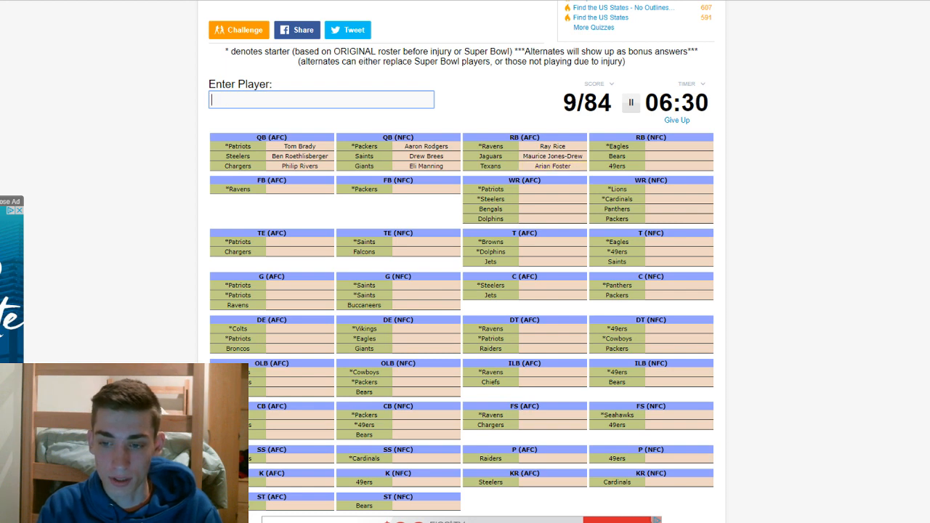
{"action": "type", "text": "LeSean McCoy"}
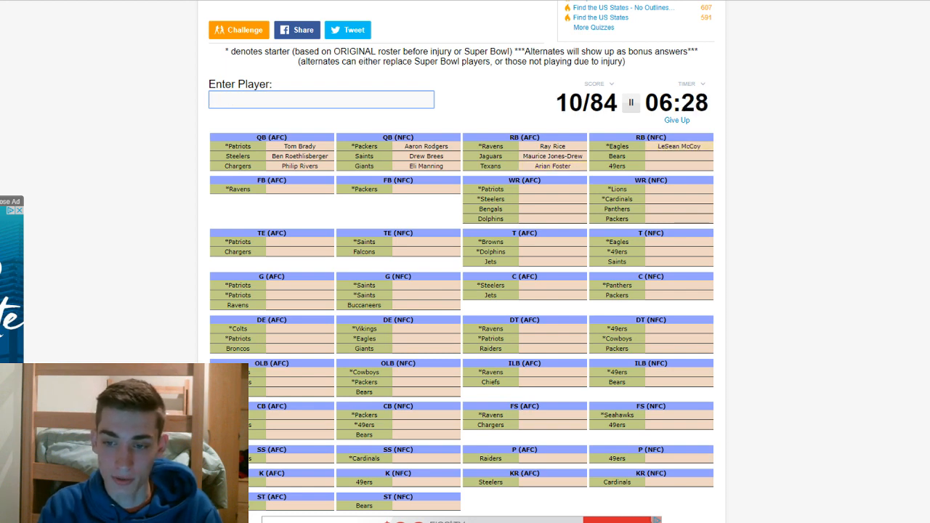
{"action": "type", "text": "Matt Forte"}
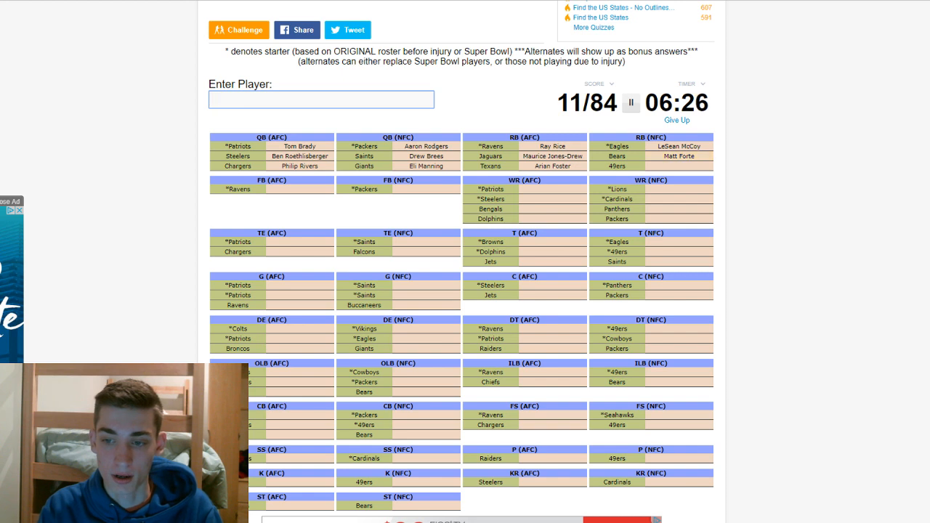
{"action": "type", "text": "Frank Gore"}
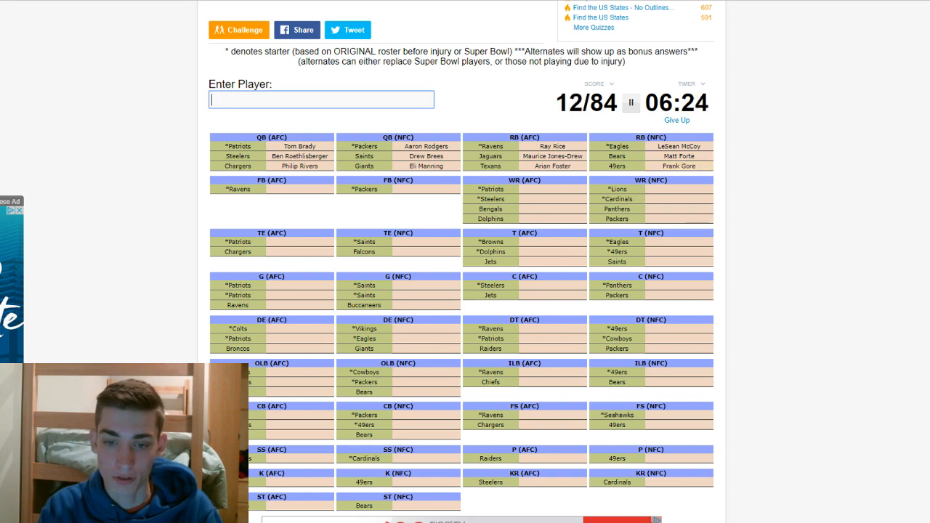
- Name the fullbacks McClain, Leach and Kuhn, bringing the score to 14/84
{"action": "type", "text": "m"}
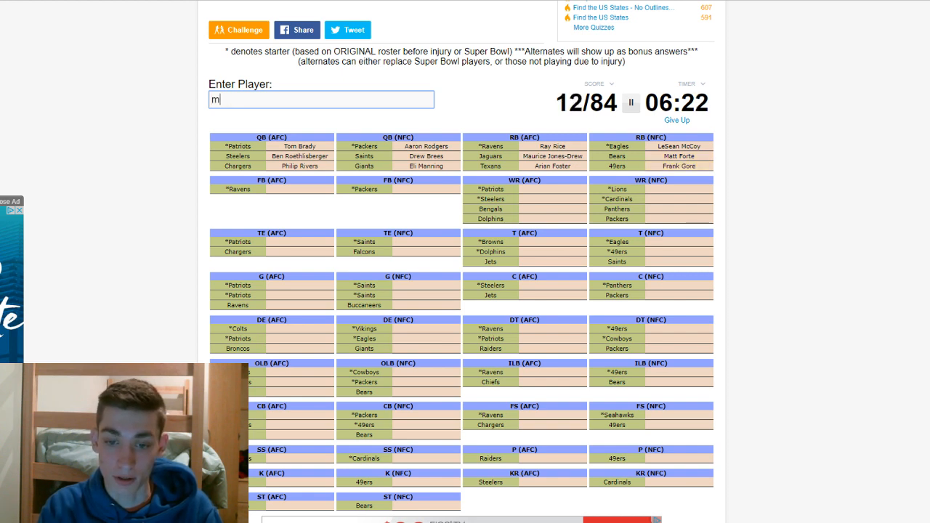
{"action": "type", "text": "cclain"}
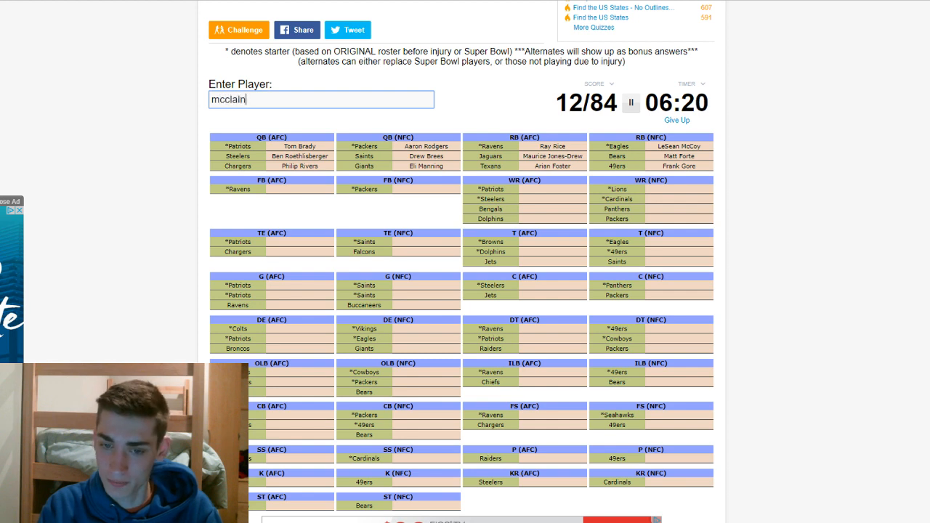
{"action": "type", "text": "leac"}
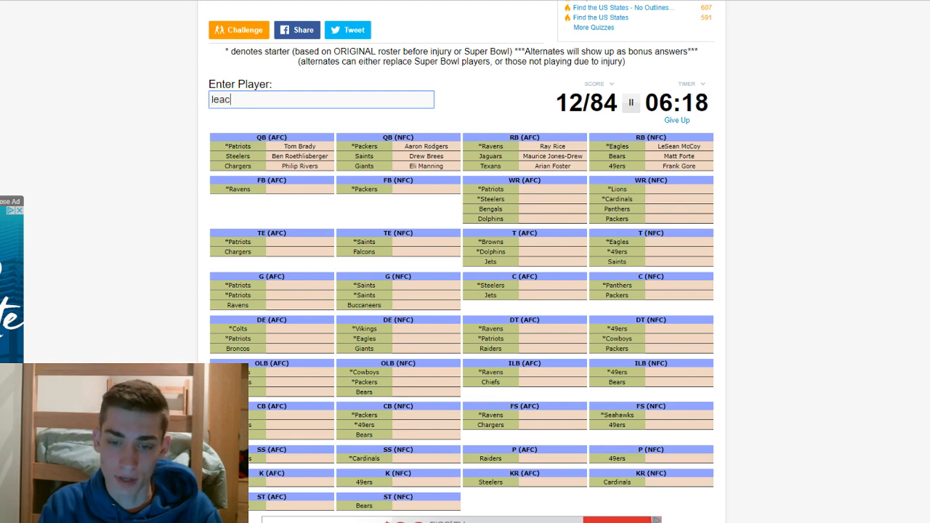
{"action": "type", "text": "ku"}
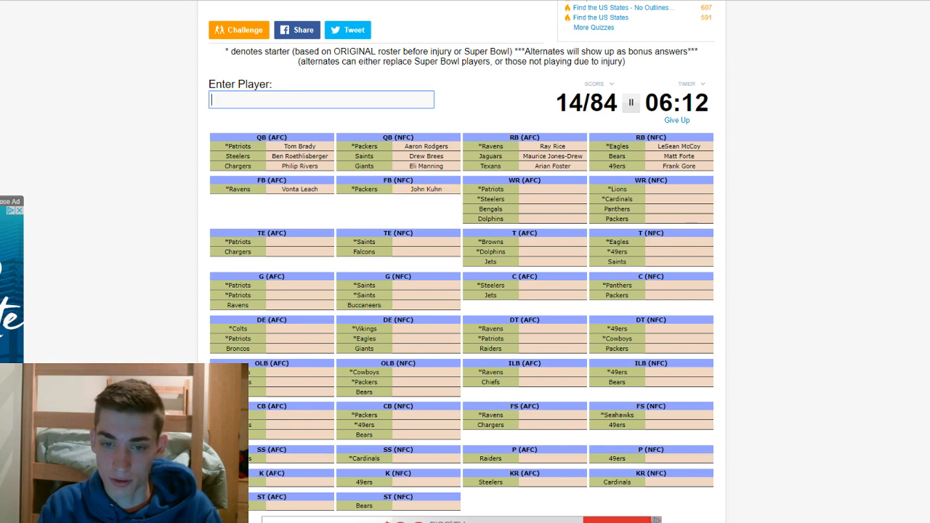
{"action": "type", "text": "m"}
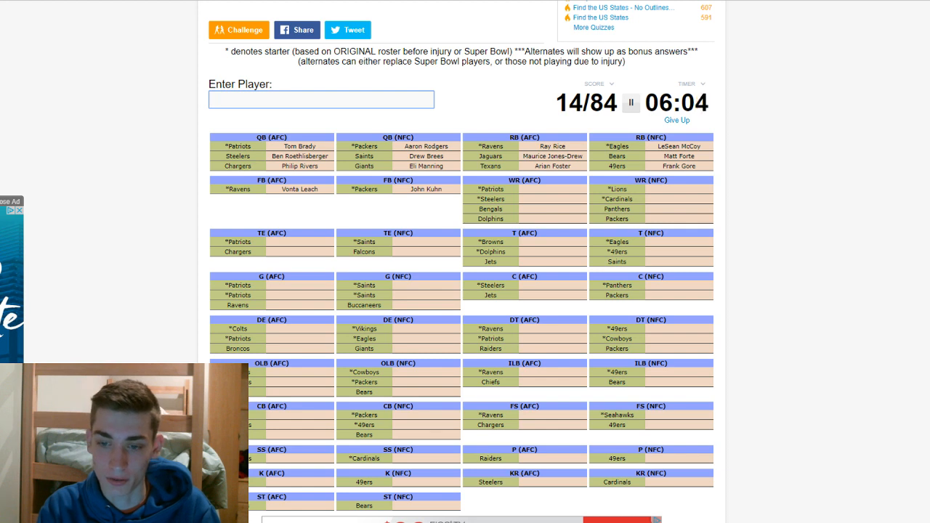
- Name wide receivers Green, Marshall, Wes Welker, Larry Fitzgerald, Nelson and Greg Jennings
{"action": "type", "text": "w"}
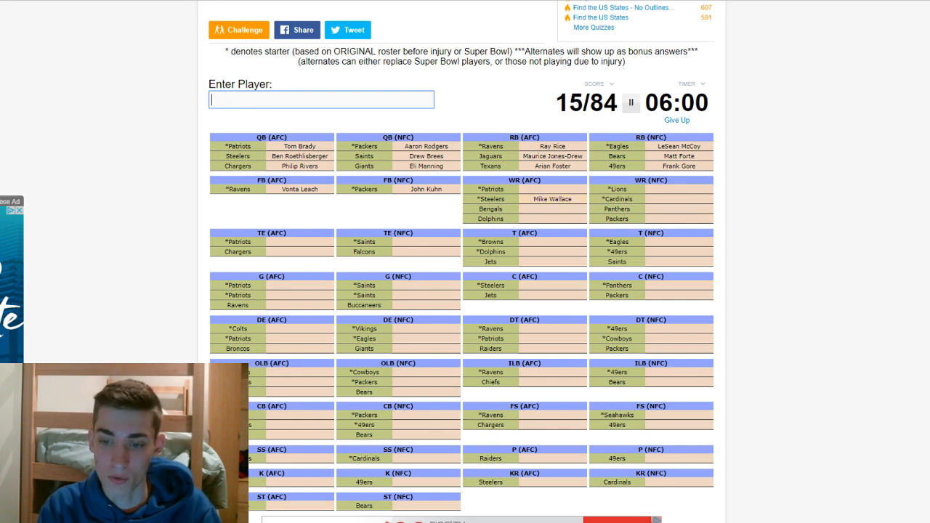
{"action": "type", "text": "gree"}
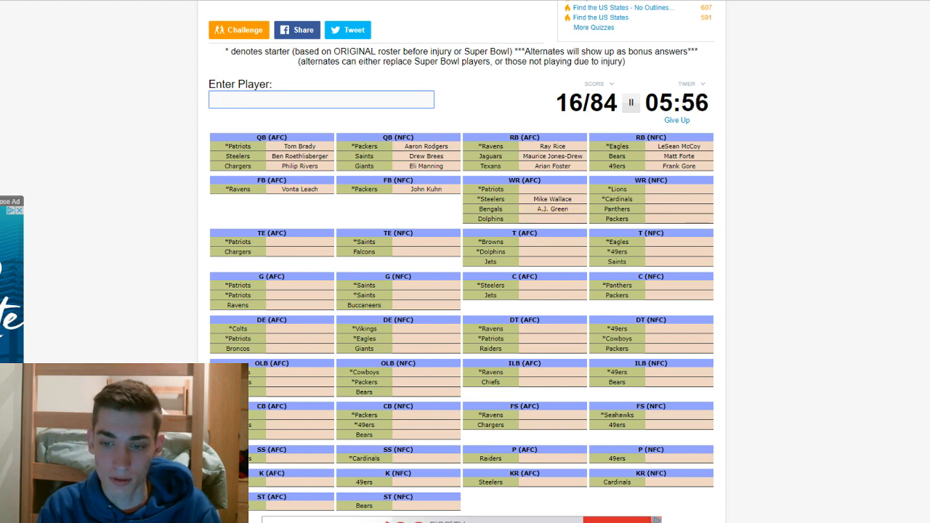
{"action": "type", "text": "marsha"}
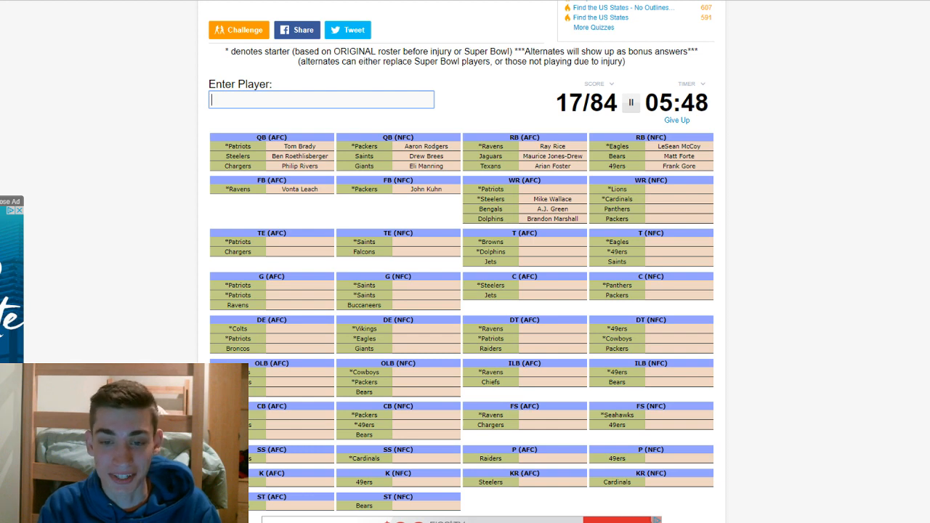
{"action": "type", "text": "Wes Welker"}
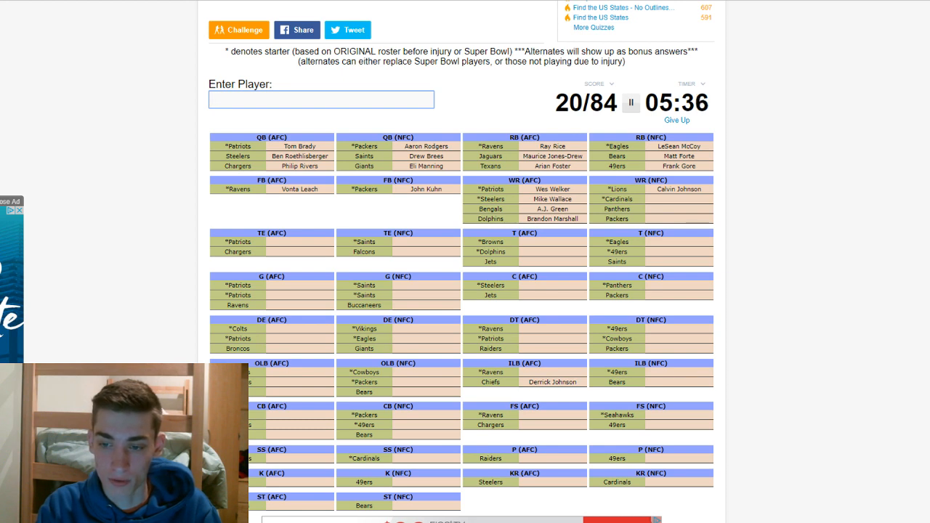
{"action": "type", "text": "Larry Fitzgerald"}
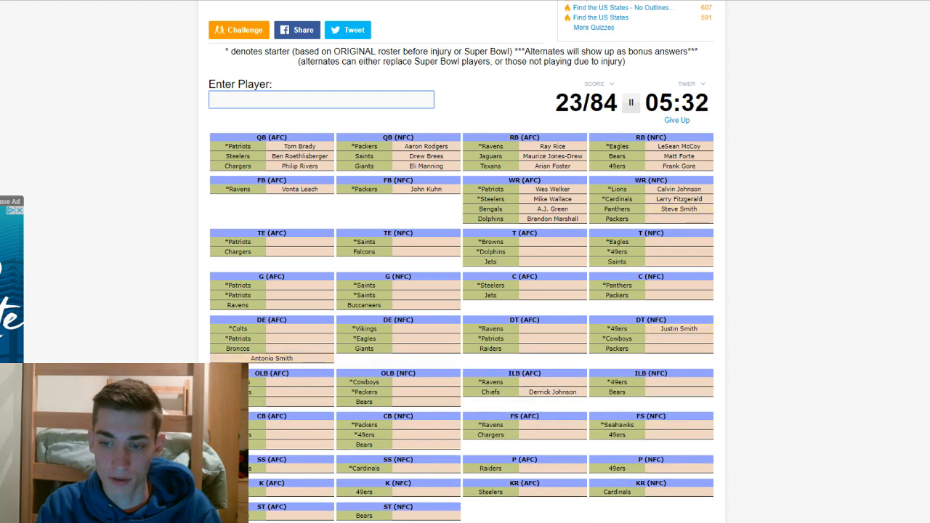
{"action": "type", "text": "nelso"}
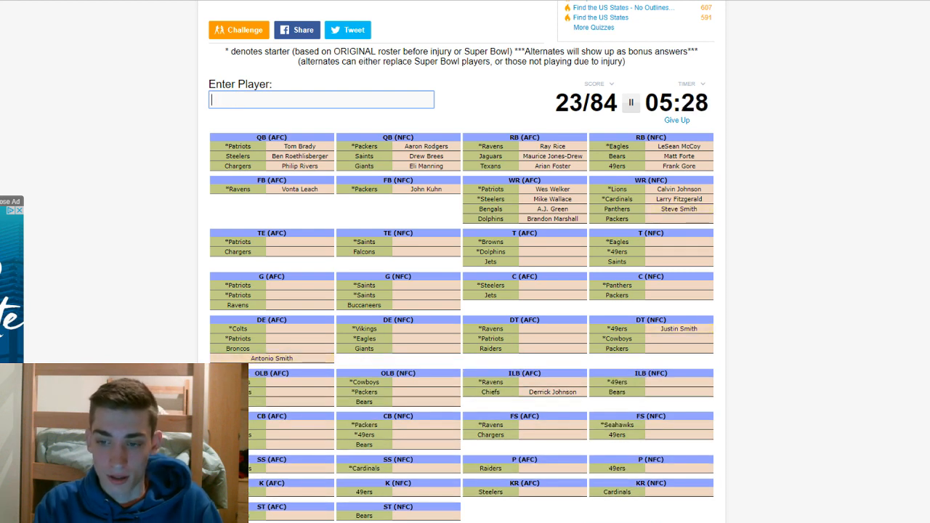
{"action": "type", "text": "Greg Jennings"}
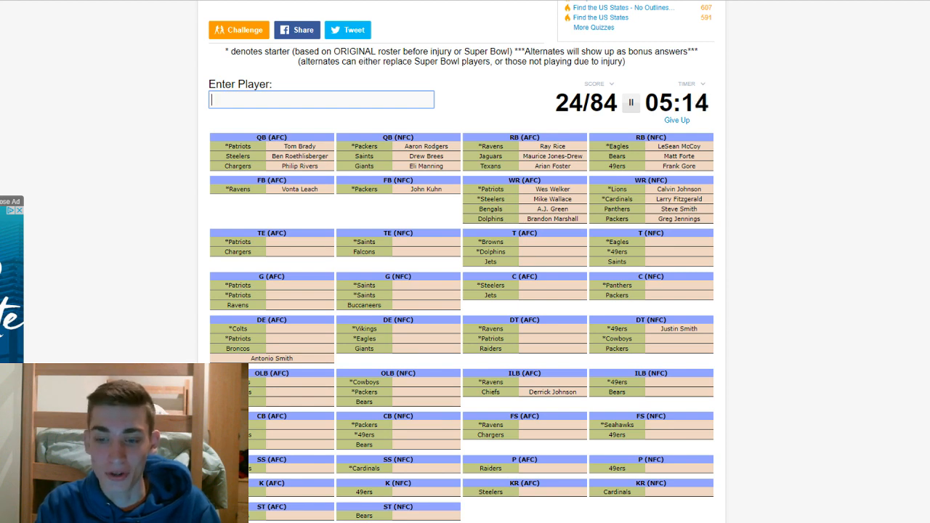
{"action": "type", "text": "b"}
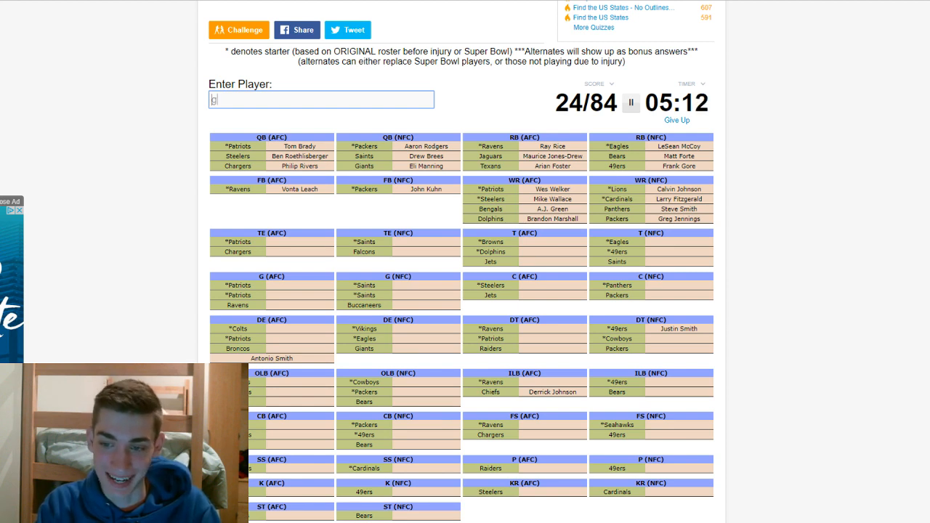
- Name tight ends Gronkowski, Graham, Gonzalez and tackles Jake Long, Ferguson, Peters, Staley
{"action": "type", "text": "gronkow"}
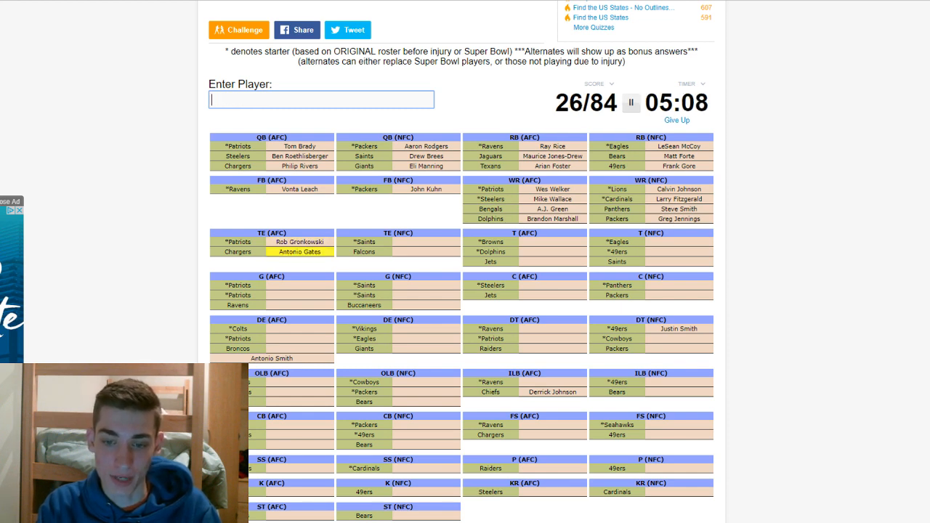
{"action": "type", "text": "gra"}
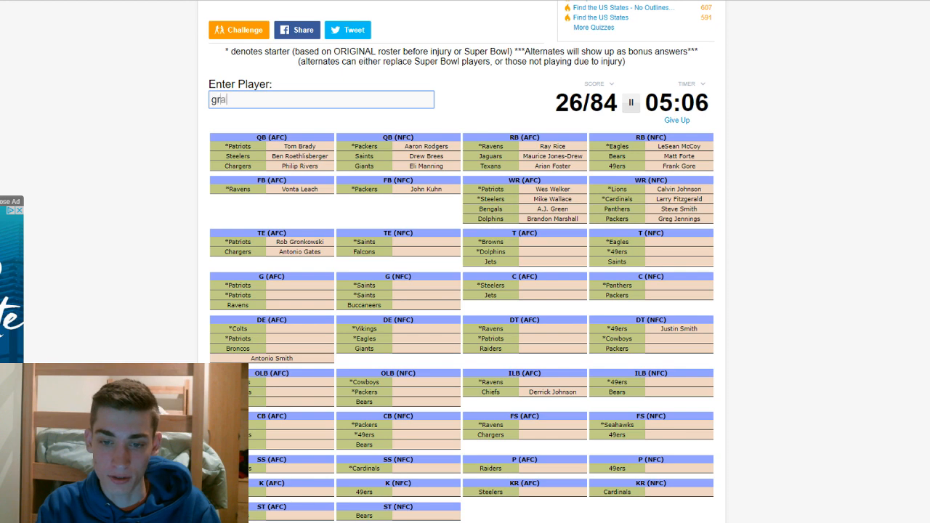
{"action": "type", "text": "gonza"}
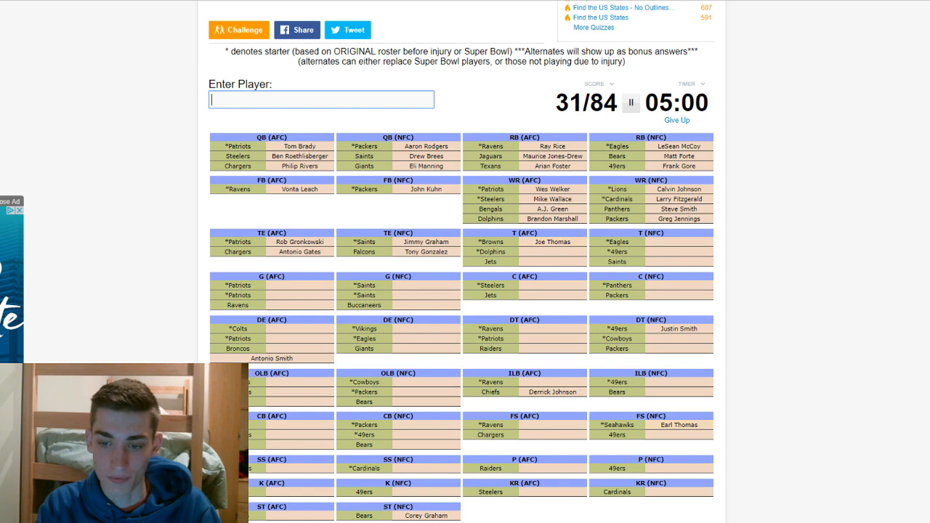
{"action": "type", "text": "Jake Long"}
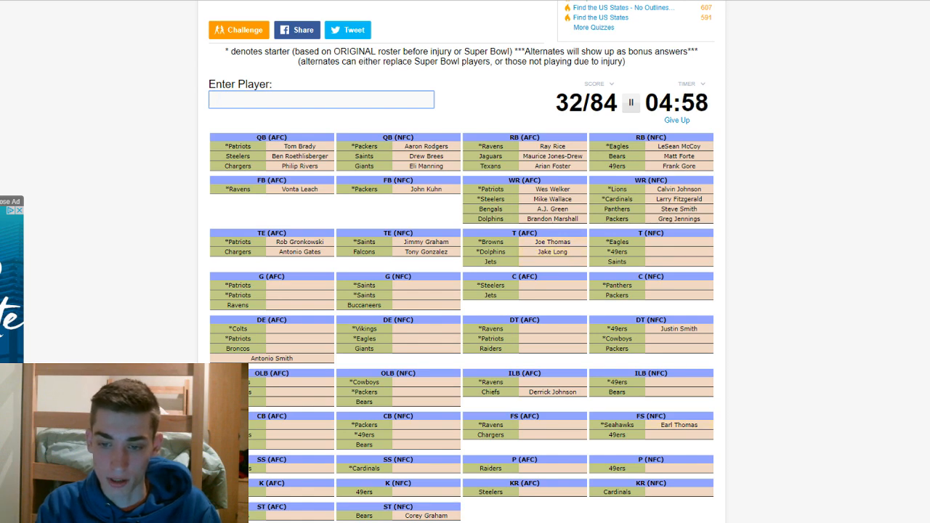
{"action": "type", "text": "D'Brickashaw Ferguson"}
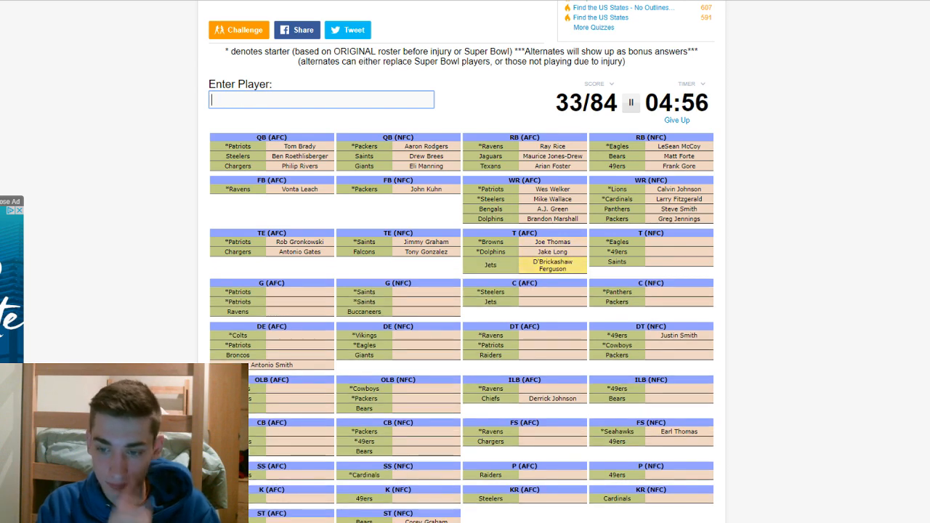
{"action": "type", "text": "Jason Peters"}
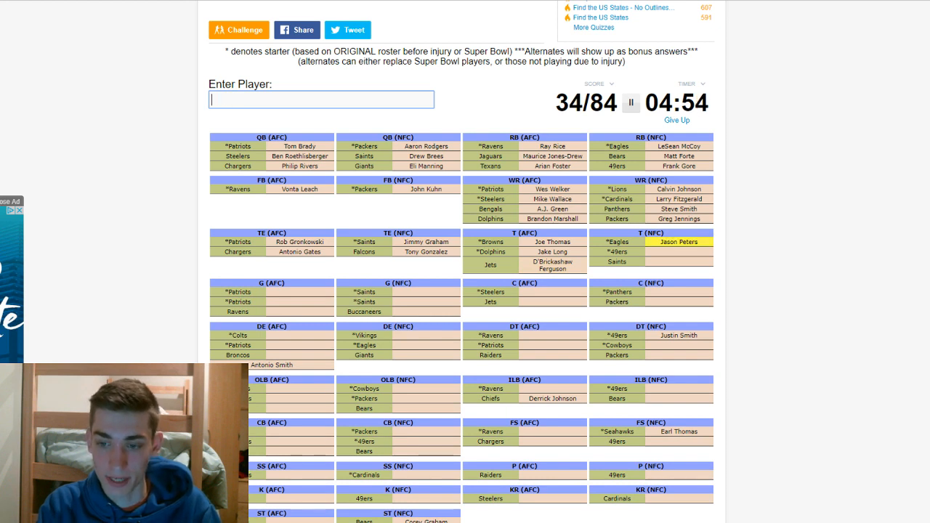
{"action": "type", "text": "Joe Staley"}
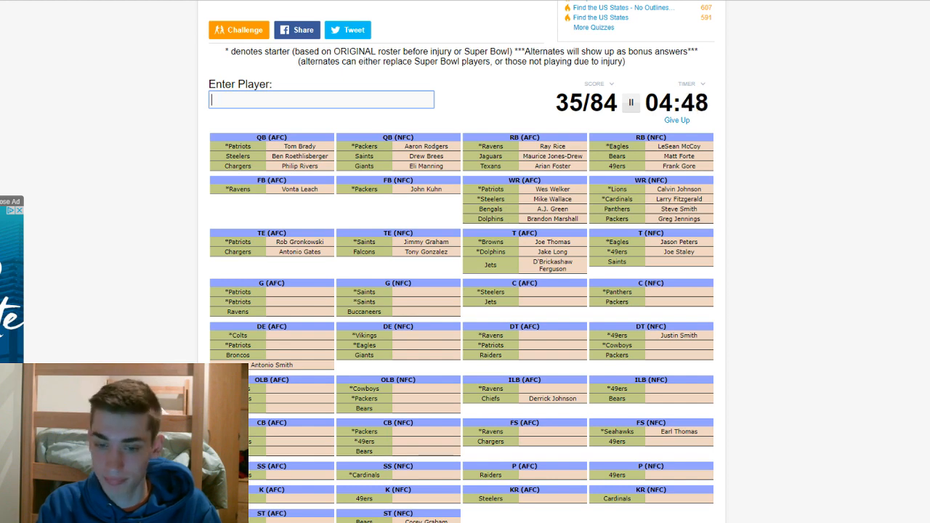
- Name guards Mankins, Yanda, Davin Joseph and centers Pouncey, Nick Mangold, Ryan Kalil
{"action": "type", "text": "mak"}
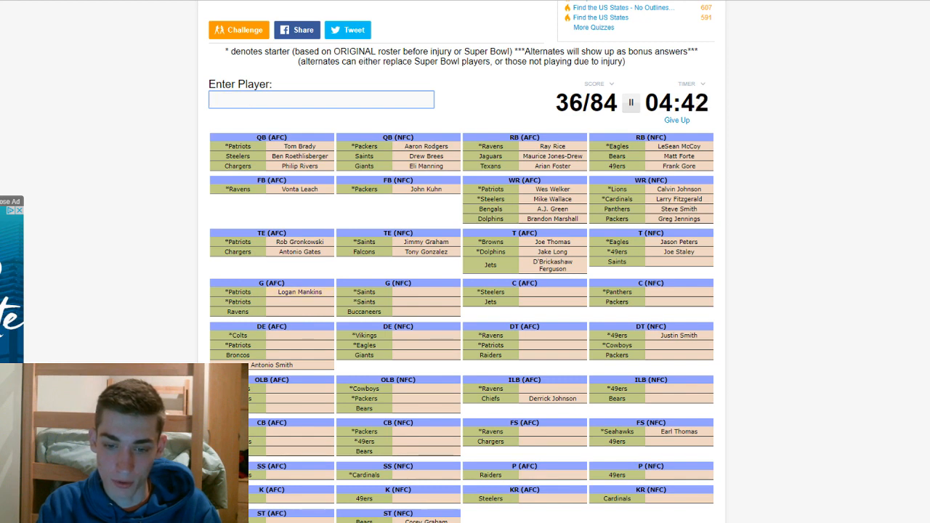
{"action": "type", "text": "Marshal Yanda"}
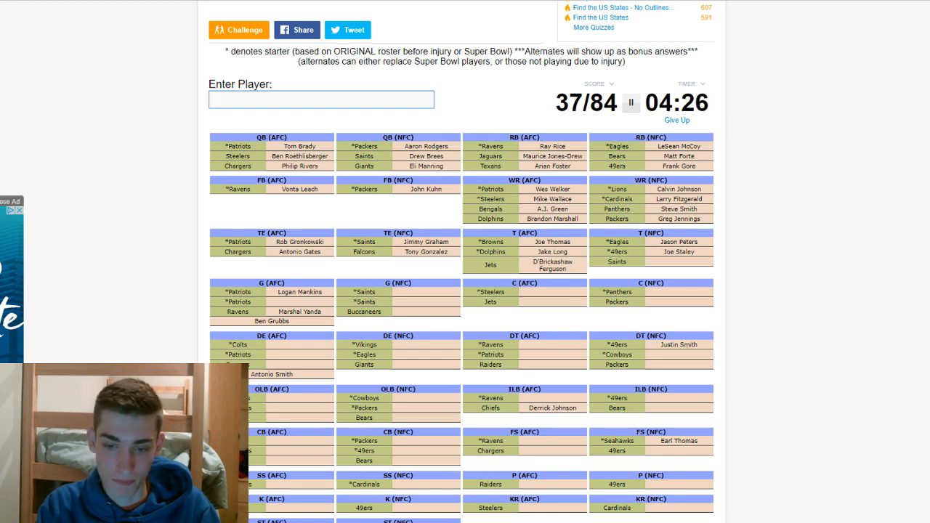
{"action": "type", "text": "d"}
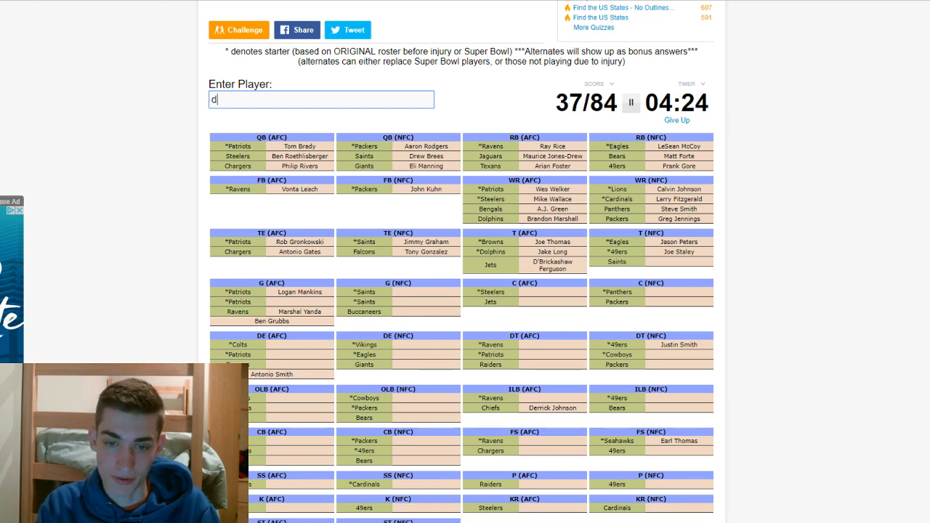
{"action": "type", "text": "davin joseph"}
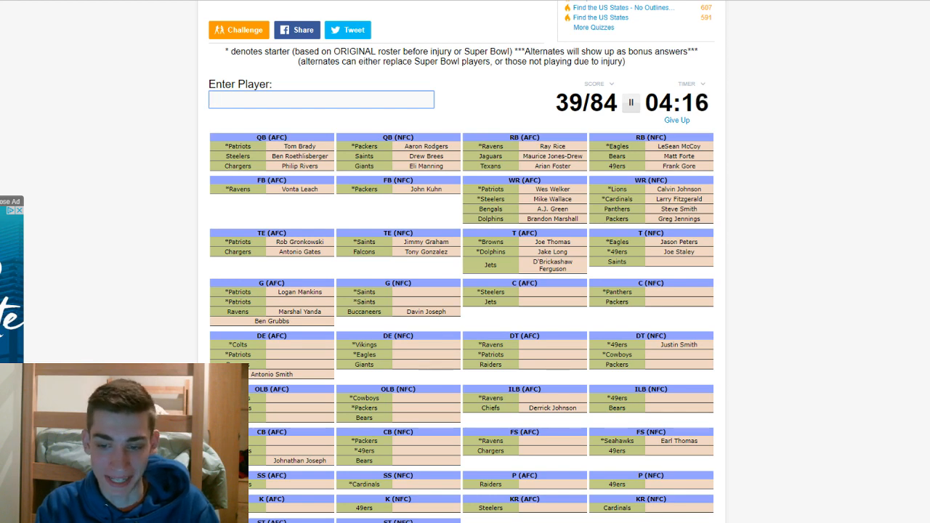
{"action": "type", "text": "pou"}
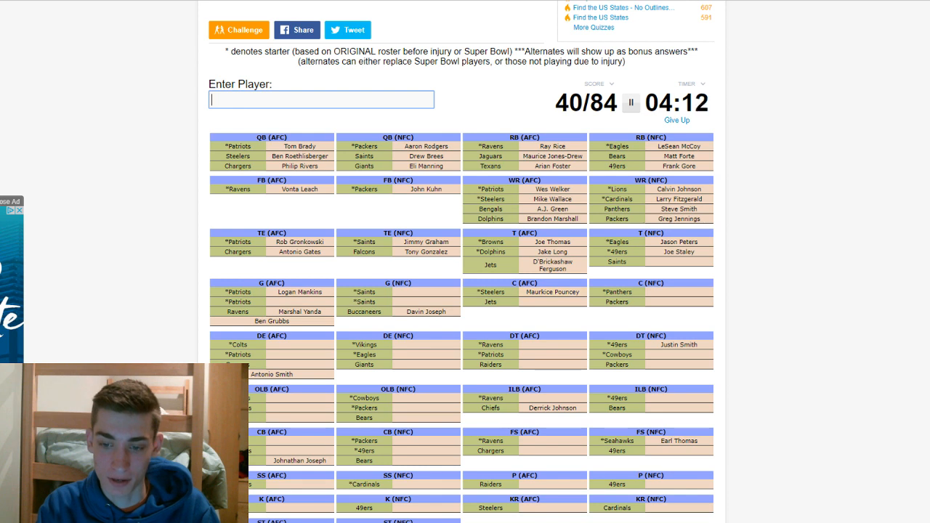
{"action": "type", "text": "Nick Mangold"}
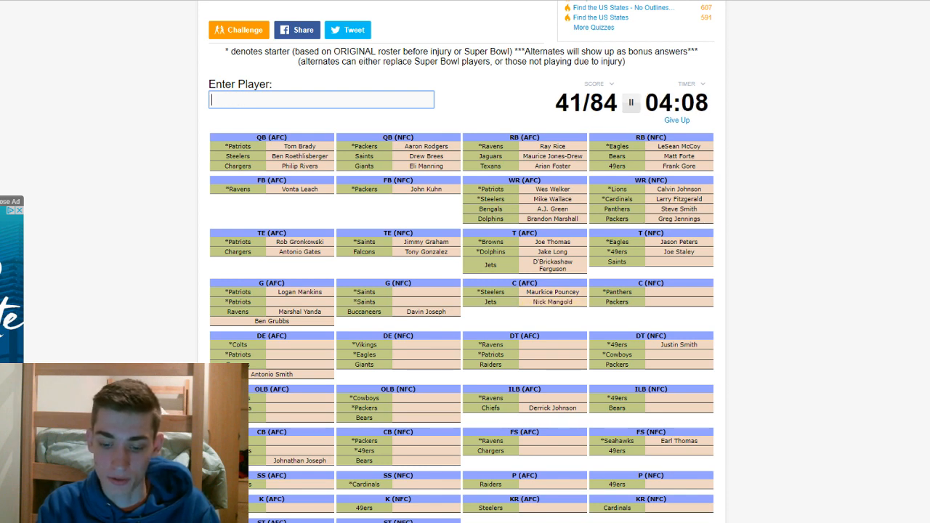
{"action": "type", "text": "Ryan Kalil"}
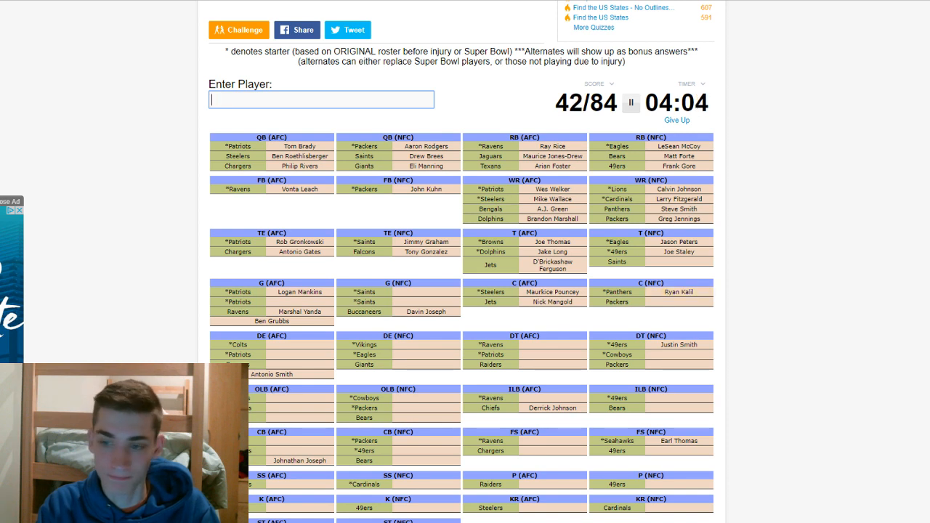
- Name defensive linemen Freeney, Richard Seymour, Elvis Dumervil, Allen and Pierre-Paul
{"action": "type", "text": "g"}
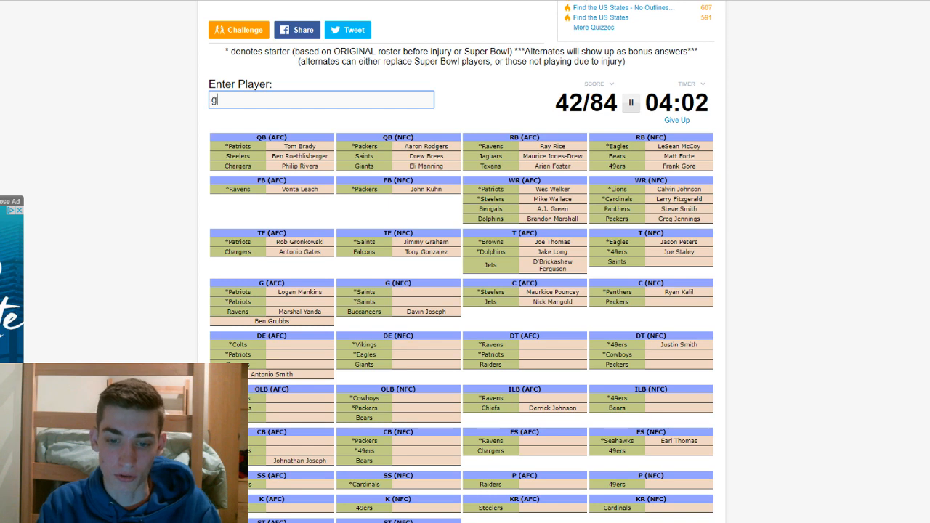
{"action": "type", "text": "freeney"}
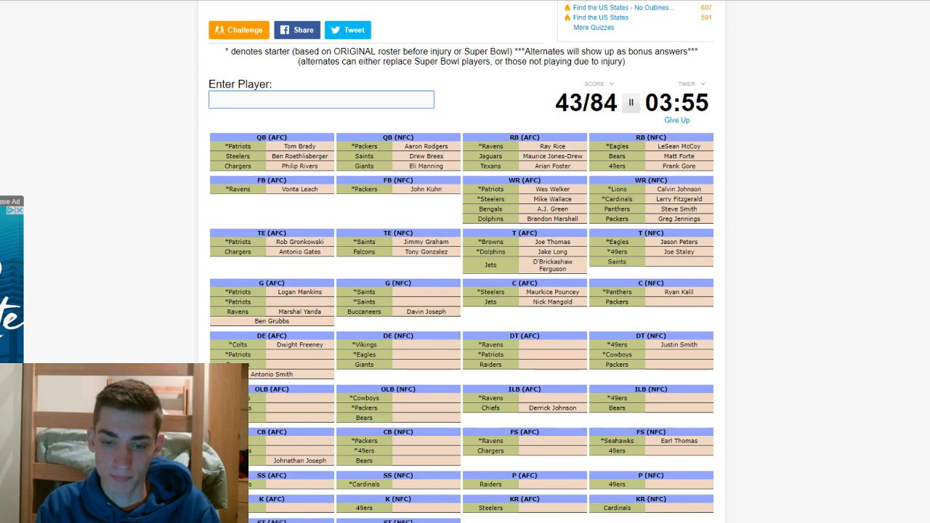
{"action": "type", "text": "Richard Seymour"}
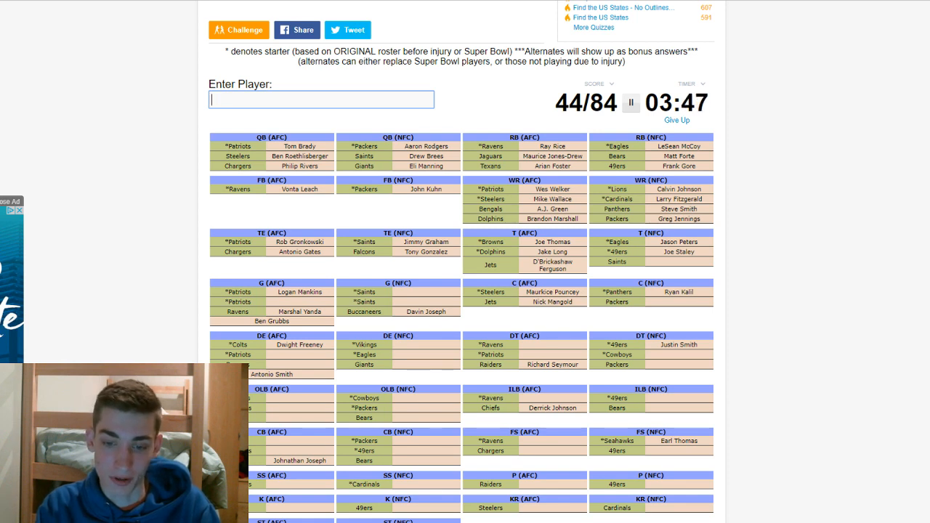
{"action": "type", "text": "Elvis Dumervil"}
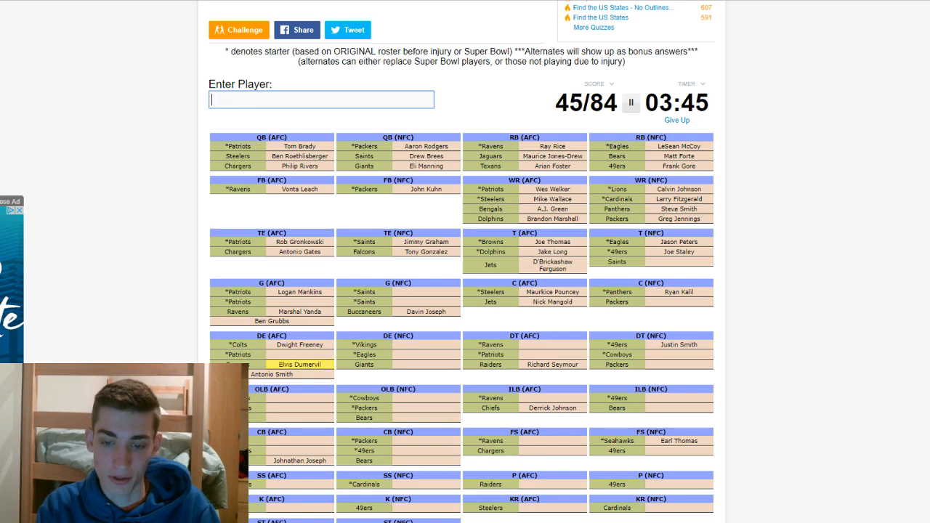
{"action": "type", "text": "al"}
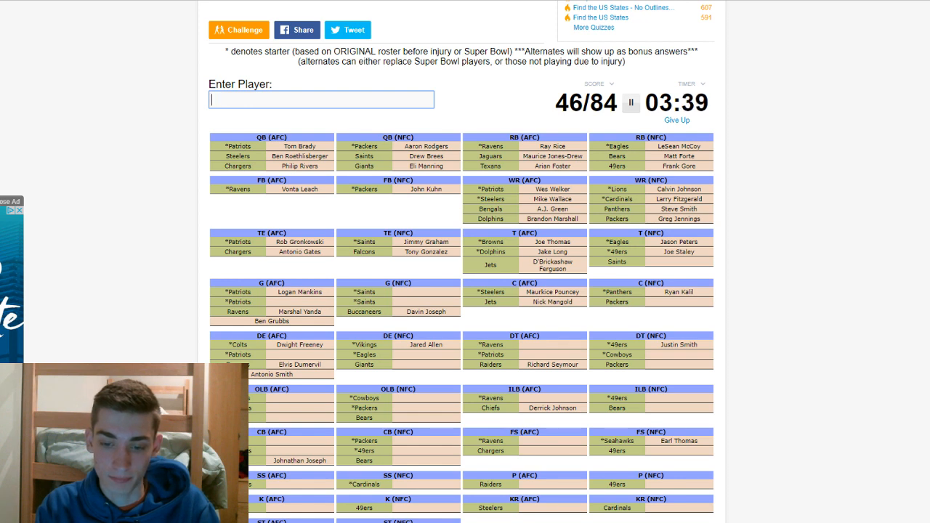
{"action": "type", "text": "piere"}
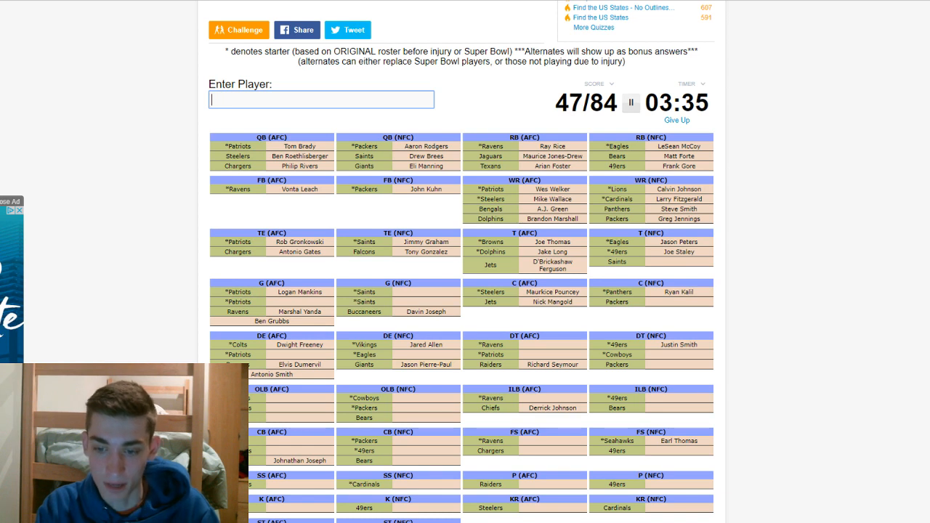
- Name defensive tackles Ngata, Vince Wilfork, Jay Ratliff and B.J. Raji, reaching 51/84
{"action": "type", "text": "ngata"}
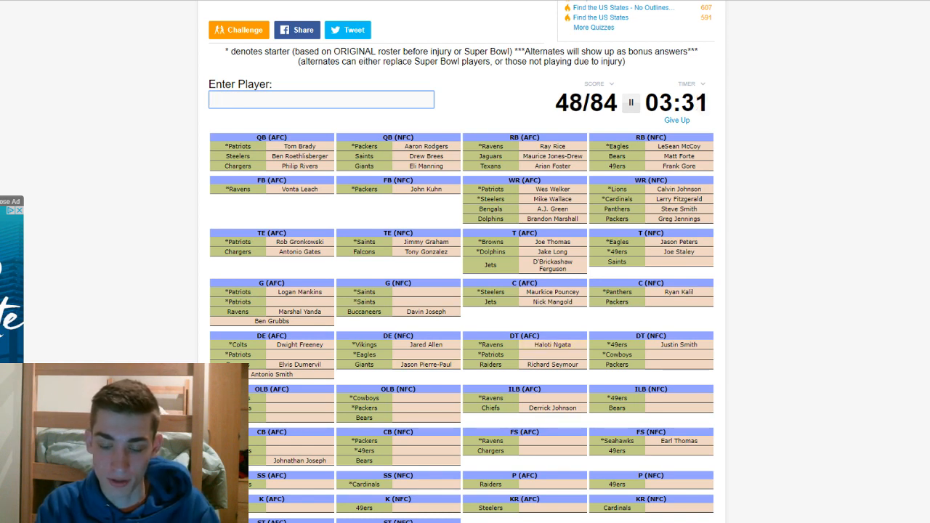
{"action": "type", "text": "Vince Wilfork"}
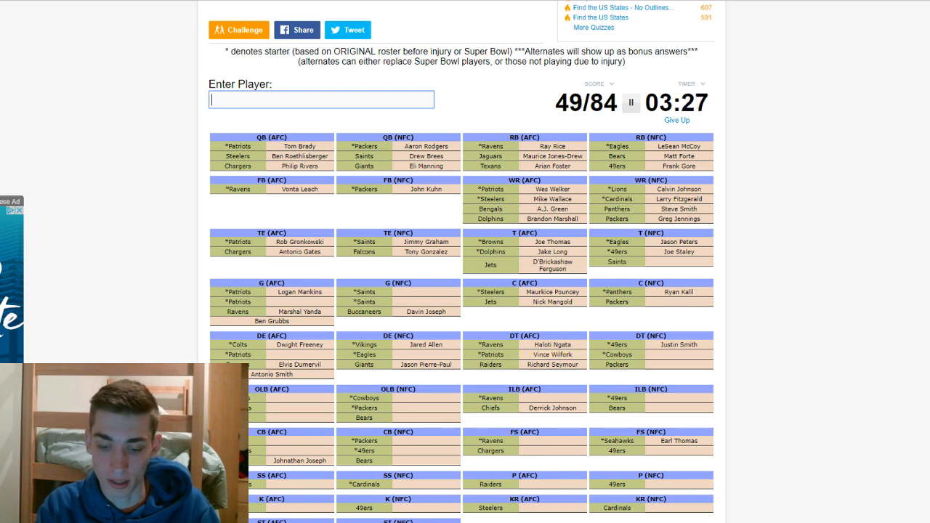
{"action": "type", "text": "Jay Ratliff"}
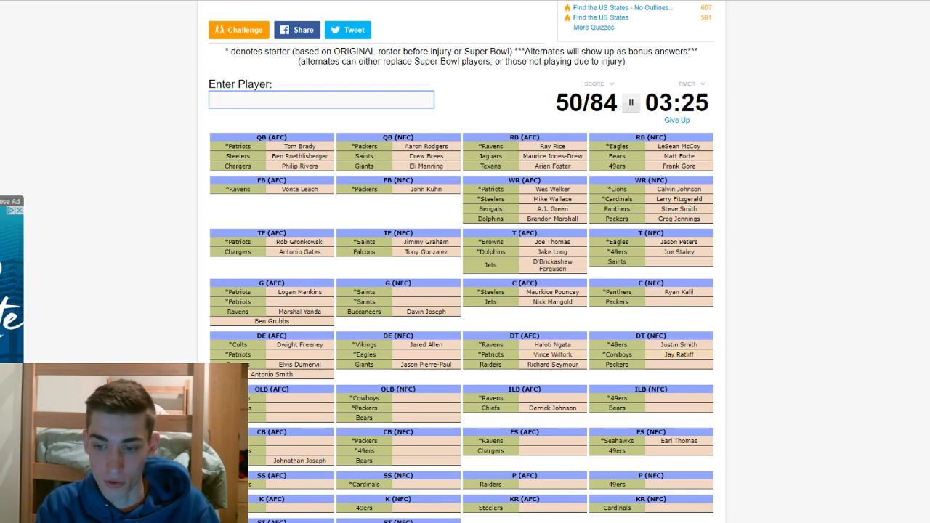
{"action": "type", "text": "B.J. Raji"}
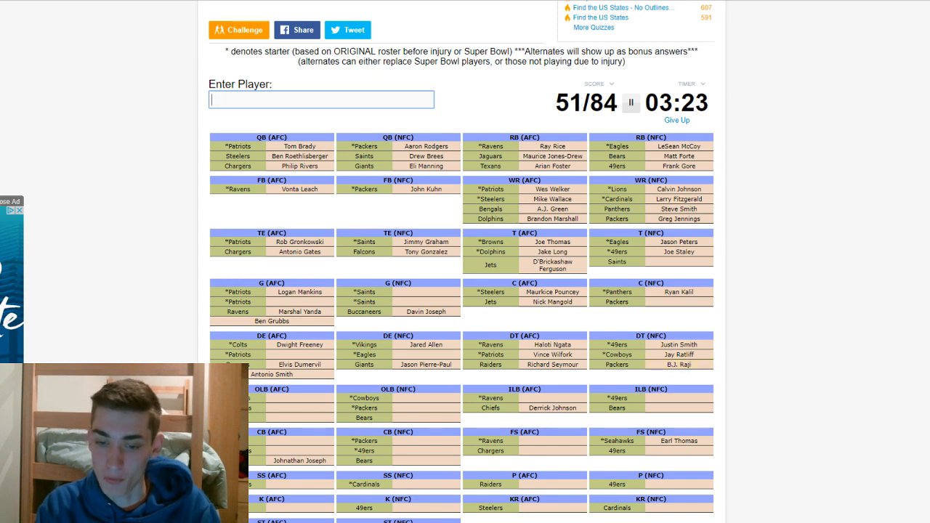
- Name outside linebackers Terrell Suggs, Tamba Hali, DeMarcus Ware and Clay Matthews
{"action": "type", "text": "Terrell Suggs"}
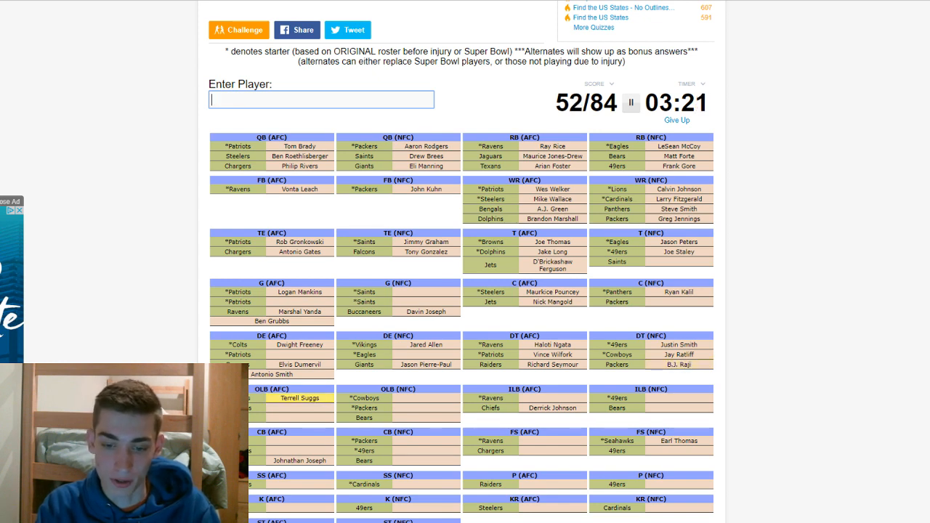
{"action": "type", "text": "h"}
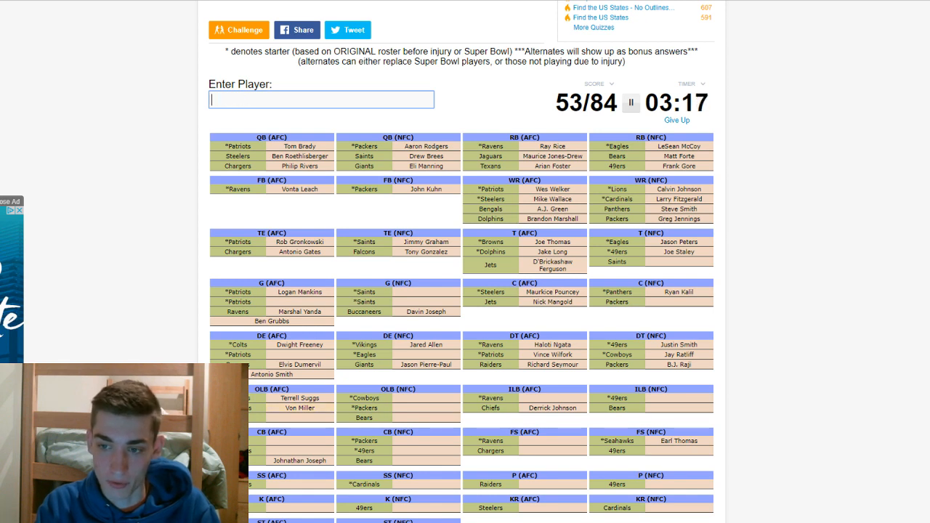
{"action": "type", "text": "Tamba Hali"}
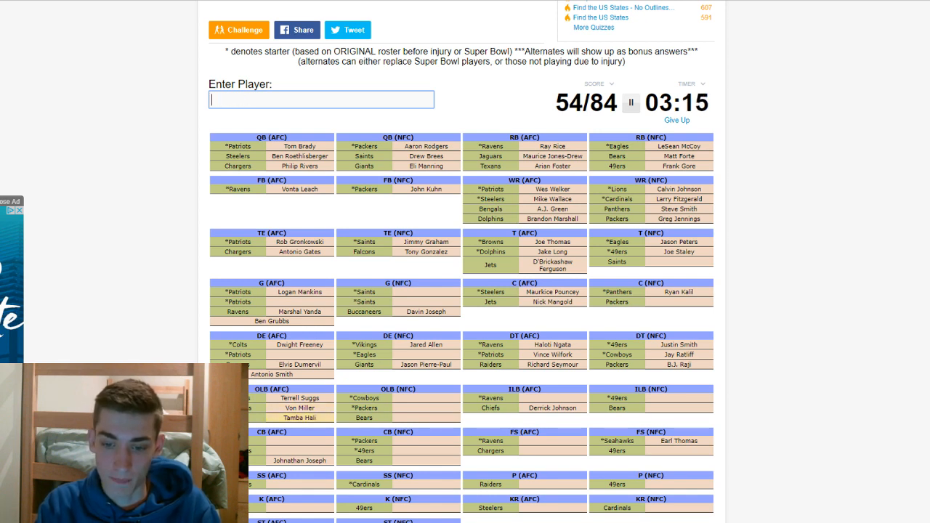
{"action": "type", "text": "DeMarcus Ware"}
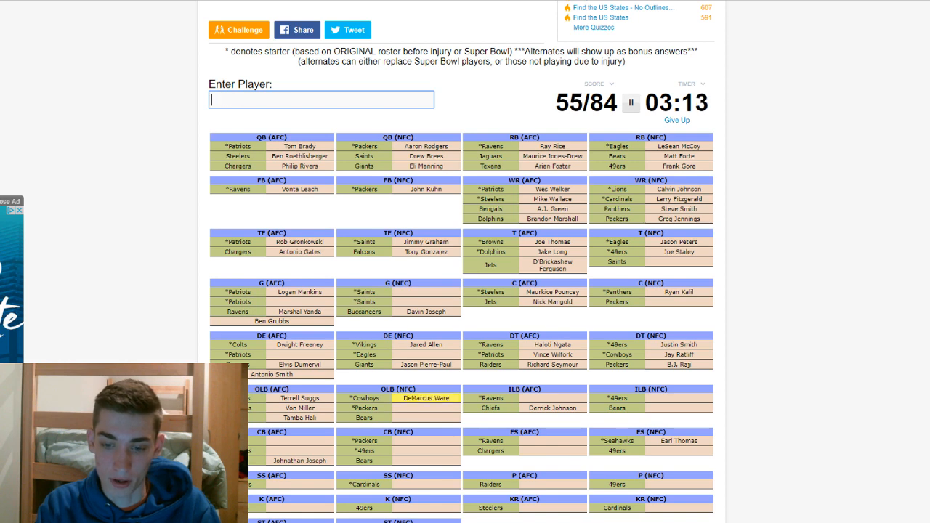
{"action": "type", "text": "matthew"}
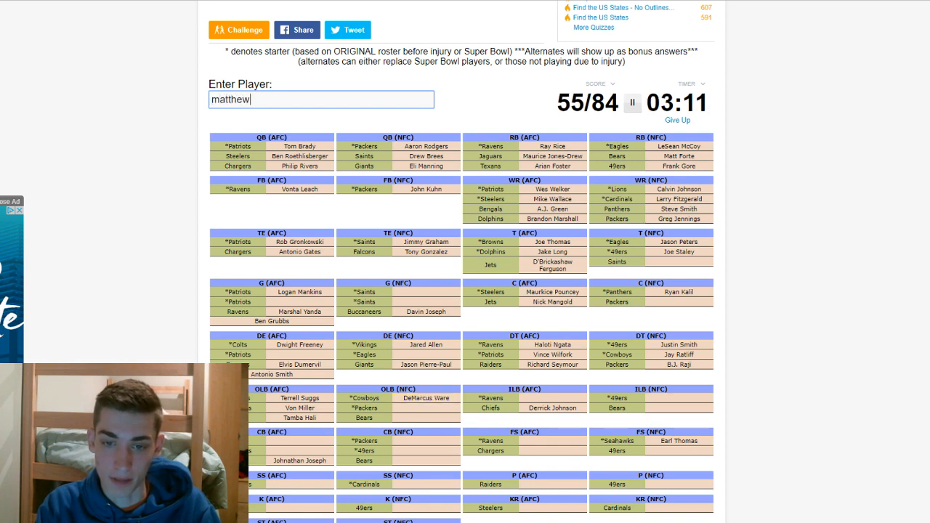
{"action": "type", "text": "matthew"}
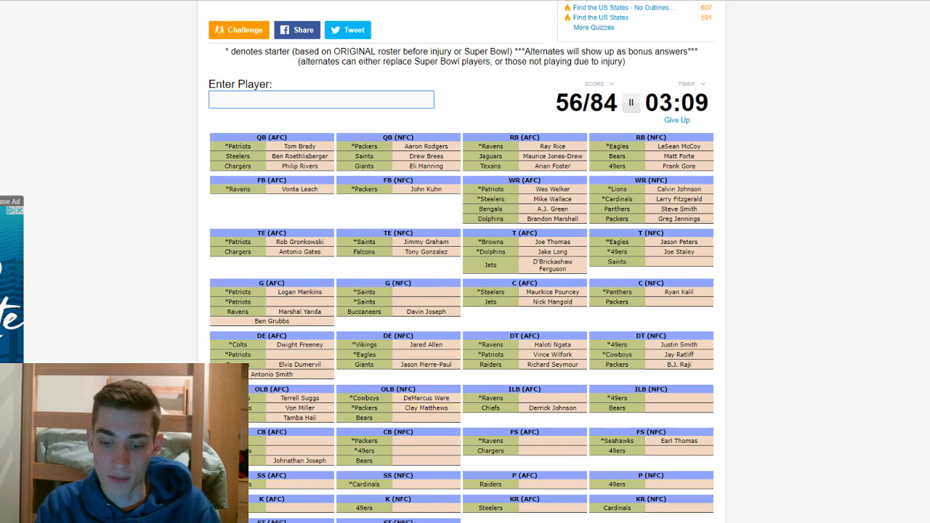
- Name inside linebackers Lance Briggs, Ray Lewis, Patrick Willis and Urlacher
{"action": "type", "text": "Lance Briggs"}
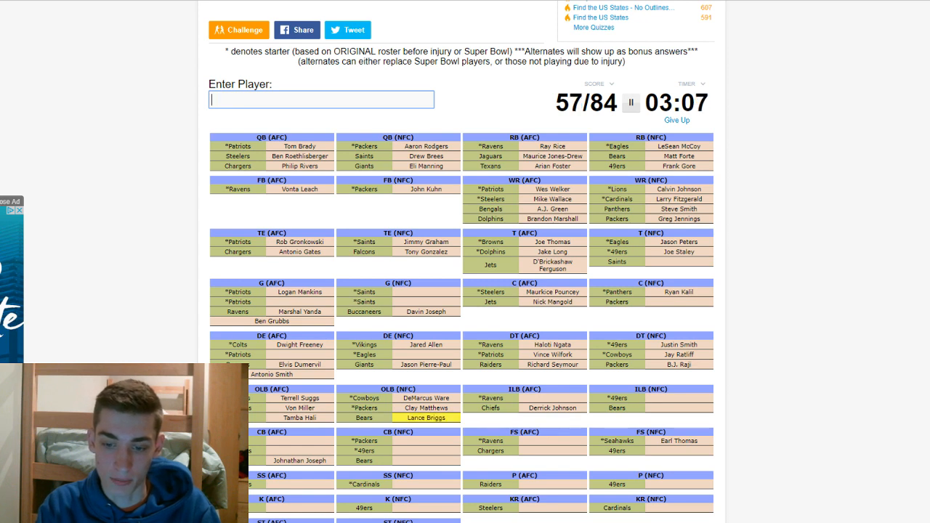
{"action": "type", "text": "Ray Lewis"}
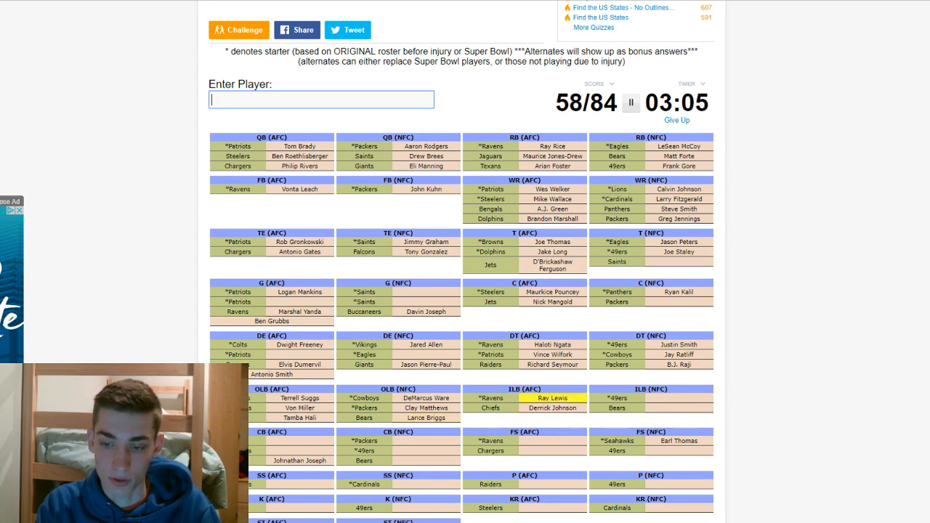
{"action": "type", "text": "Patrick Willis"}
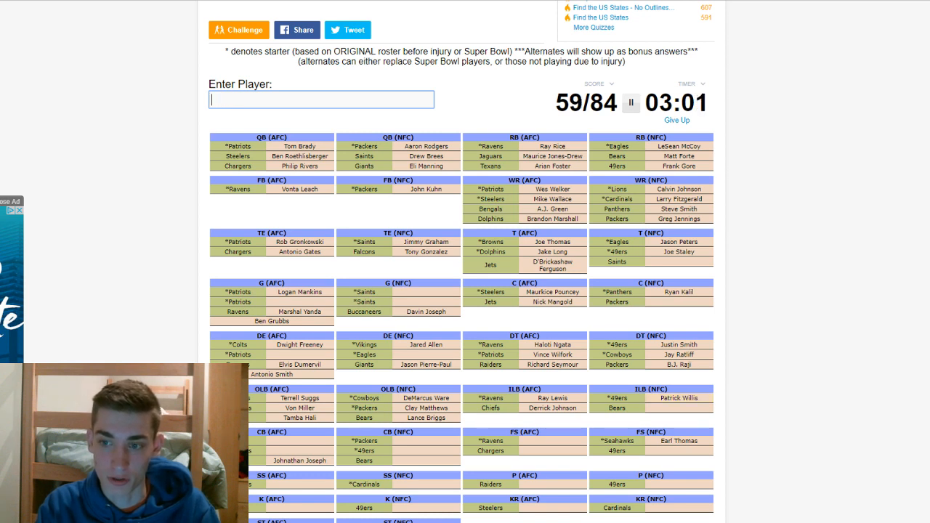
{"action": "type", "text": "u"}
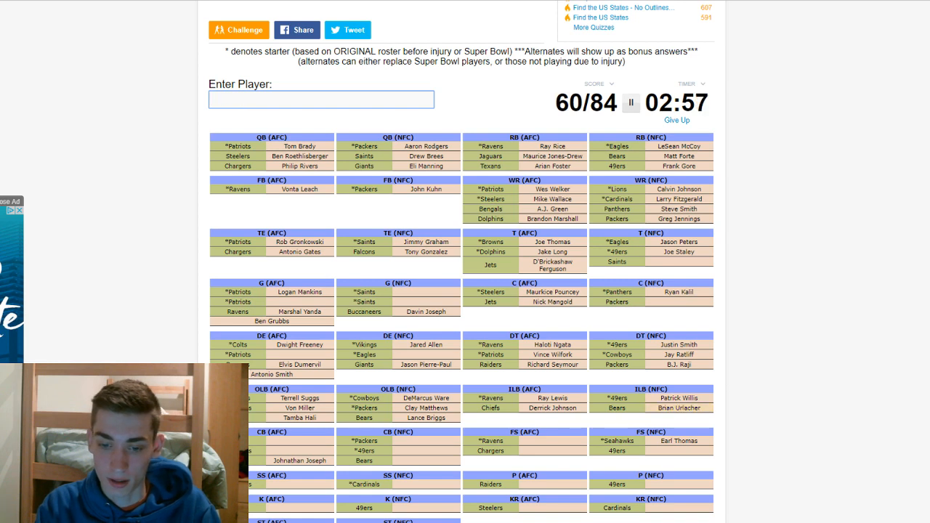
- Name cornerbacks Darrelle Revis, Champ Bailey, Woodson, Brown and Carlos Rogers
{"action": "type", "text": "Darrelle Revis"}
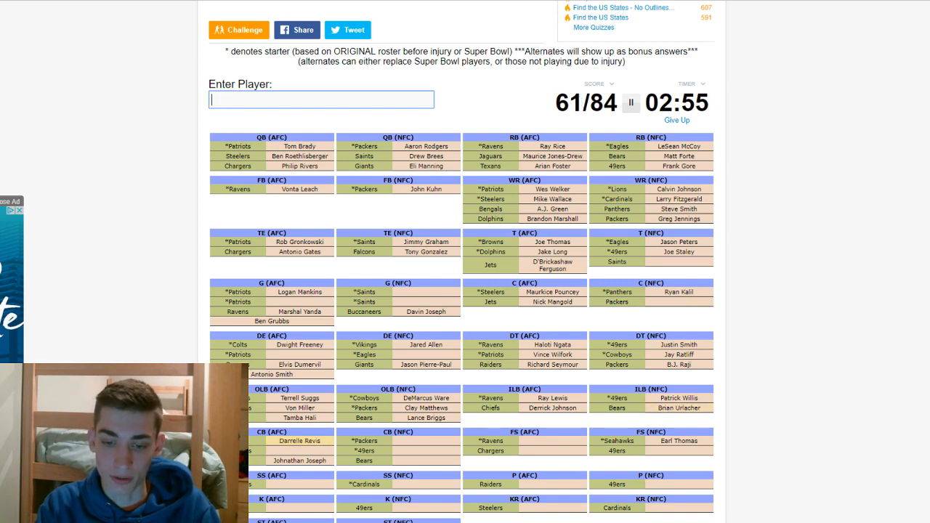
{"action": "type", "text": "Champ Bailey"}
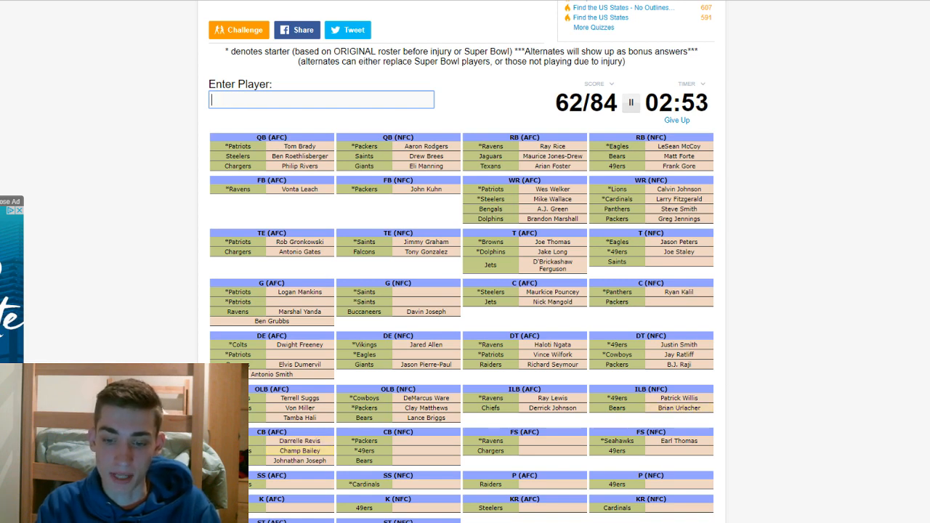
{"action": "type", "text": "w"}
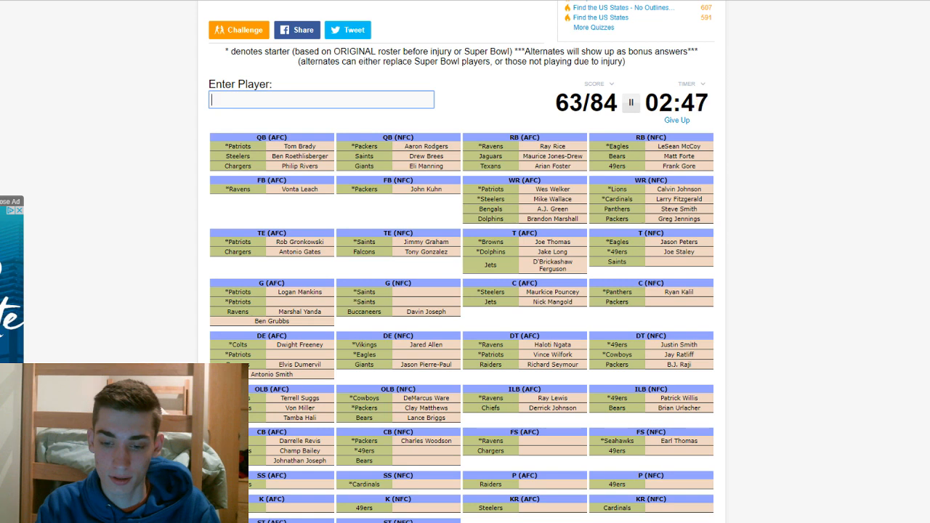
{"action": "type", "text": "br"}
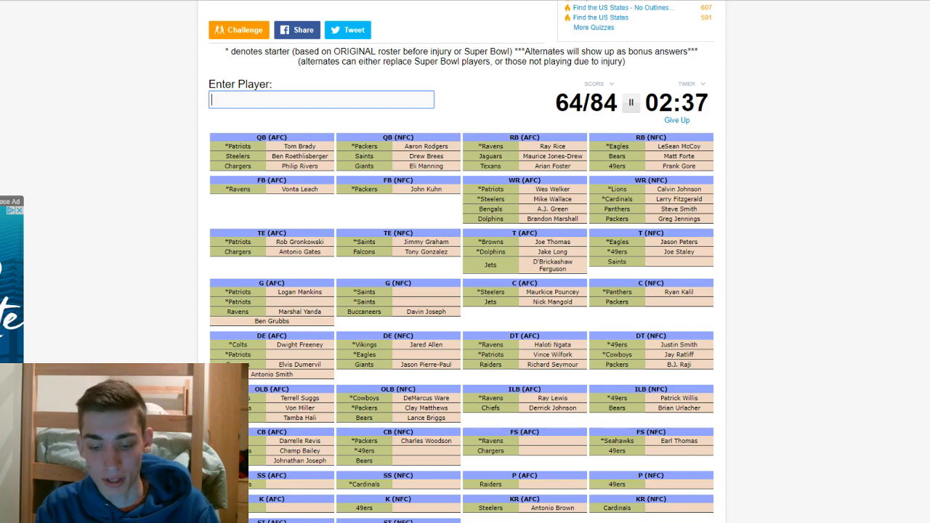
{"action": "type", "text": "Carlos Rogers"}
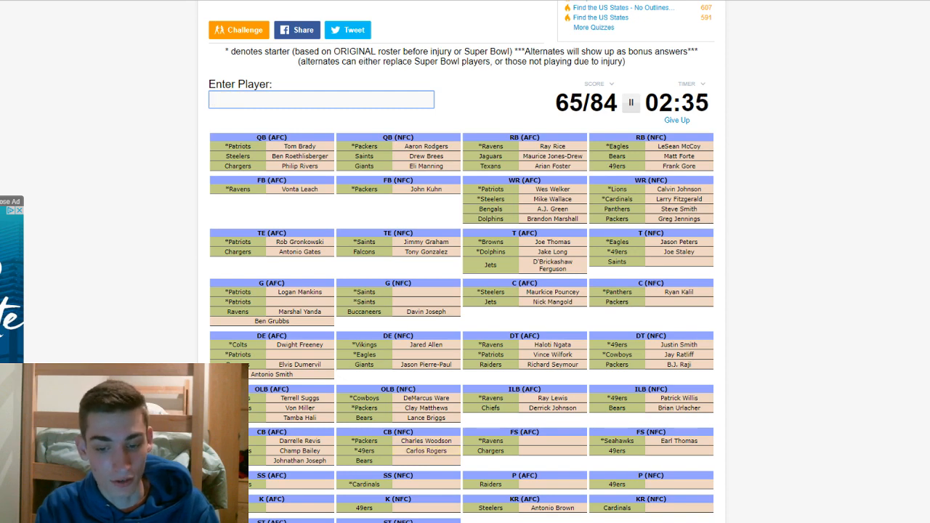
- Name Tillman, safeties Reed and Goldson, clearing a rejected entry
{"action": "type", "text": "tillman"}
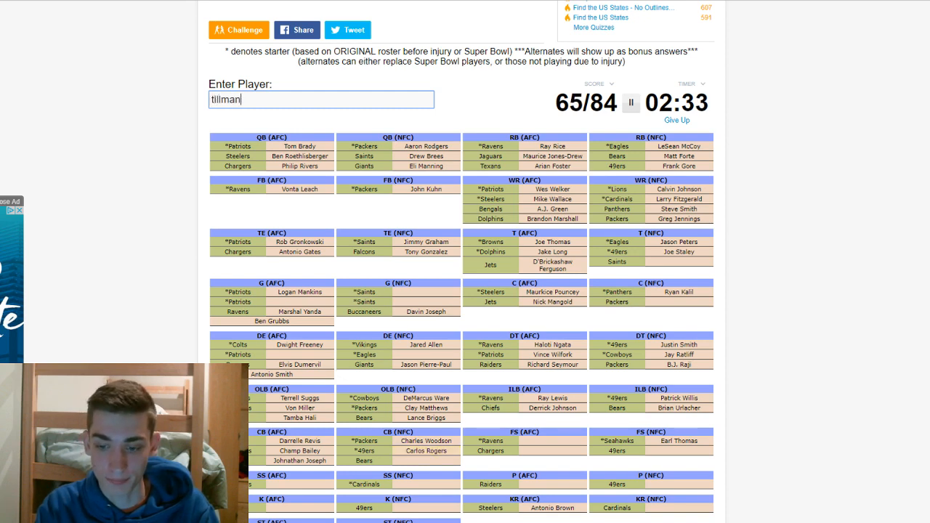
{"action": "type", "text": "reed"}
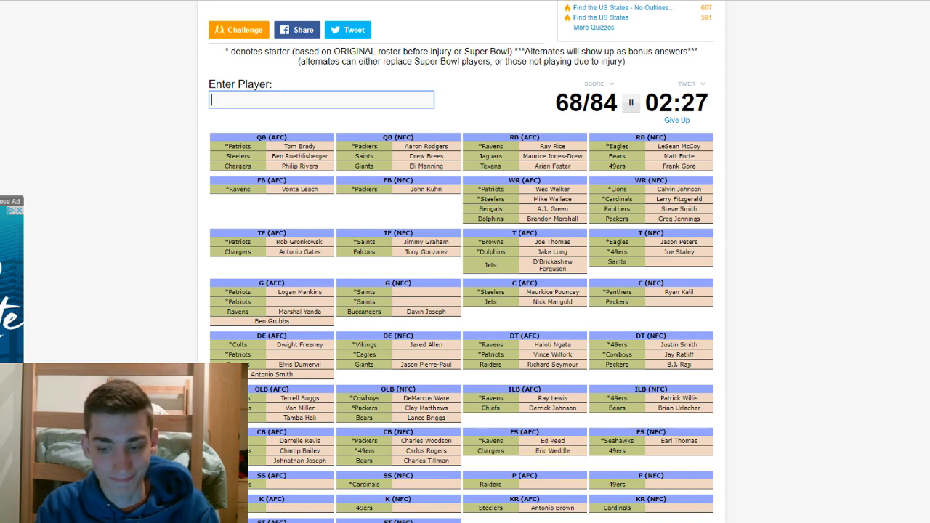
{"action": "type", "text": "whil"}
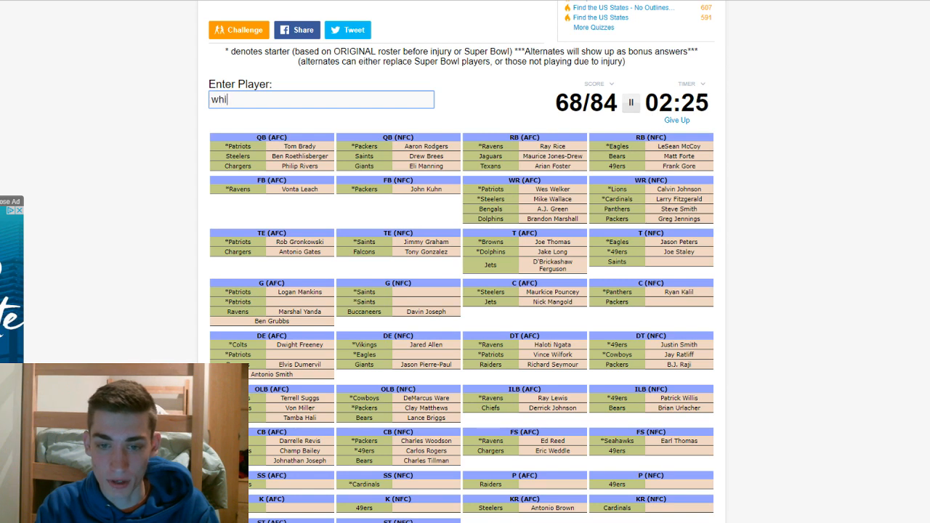
{"action": "key", "text": "Backspace"}
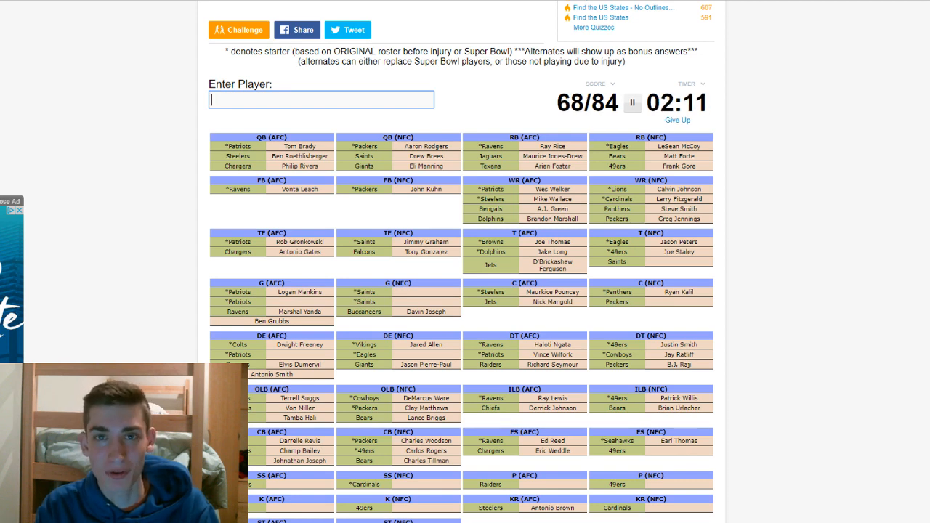
{"action": "type", "text": "golds"}
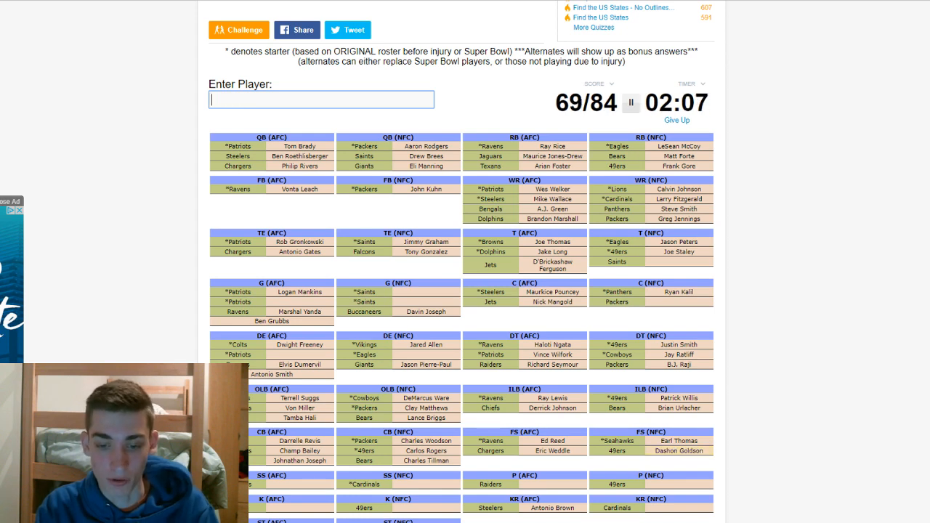
- Enter Polamalu, Adrian Wilson, Shane Lechler and Andy Lee, reaching 73/84
{"action": "type", "text": "po"}
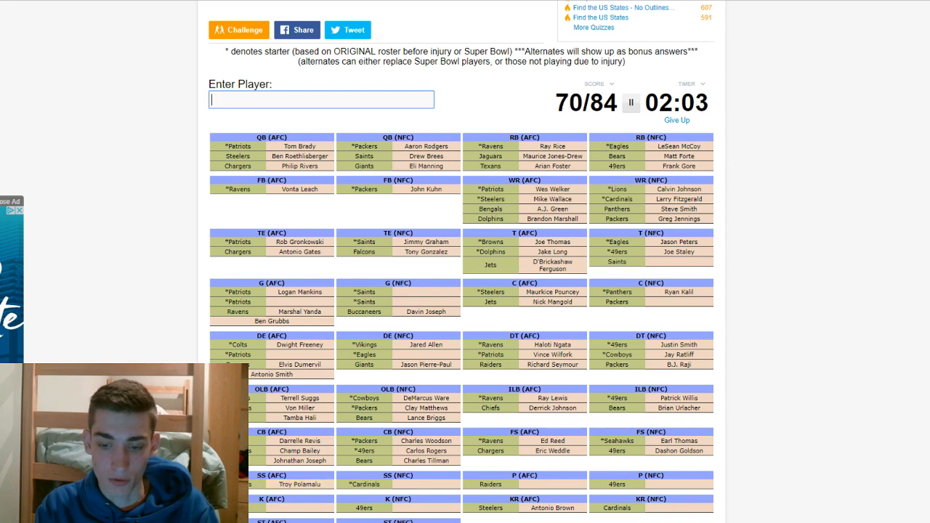
{"action": "type", "text": "Adrian Wilson"}
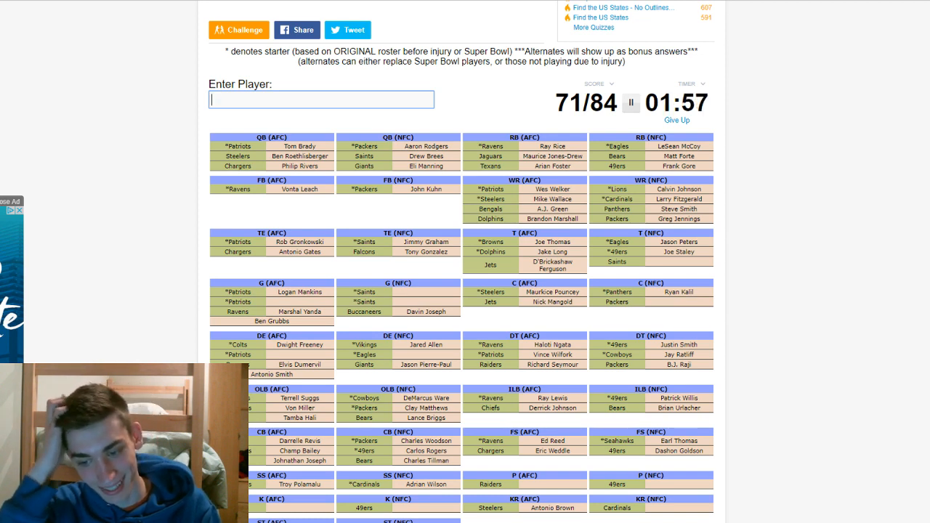
{"action": "type", "text": "Shane Lechler"}
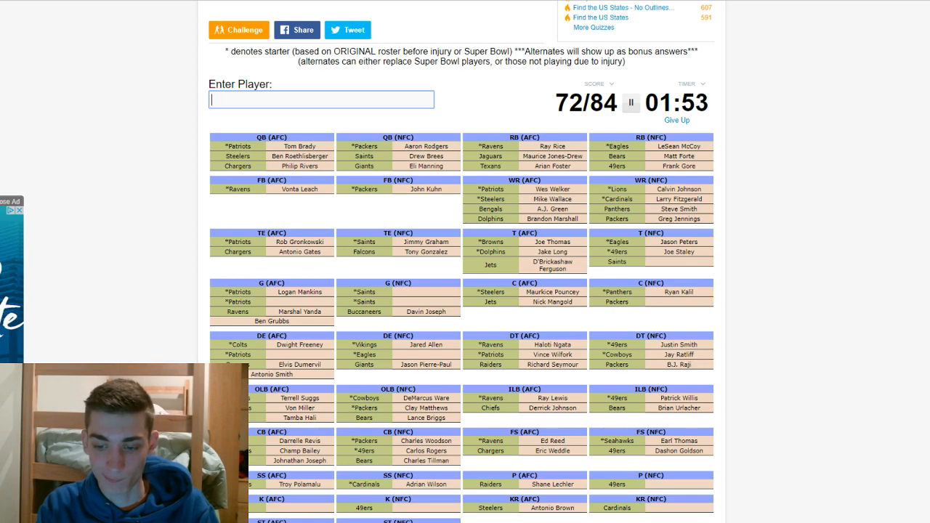
{"action": "type", "text": "Andy Lee"}
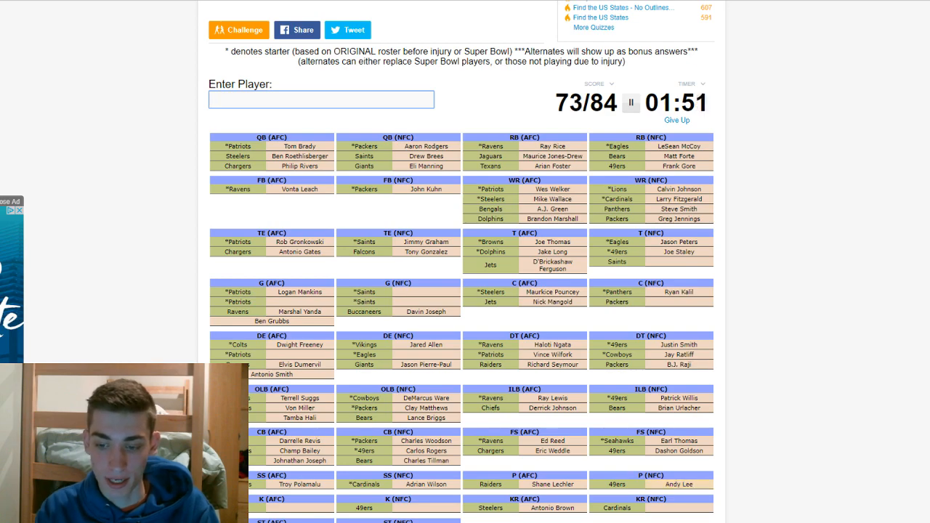
- Name kickers Janikowski, Dawson, Akers, returner Patrick Peterson and Matthew Slater
{"action": "scroll", "scroll_direction": "down", "scroll_amount": 3}
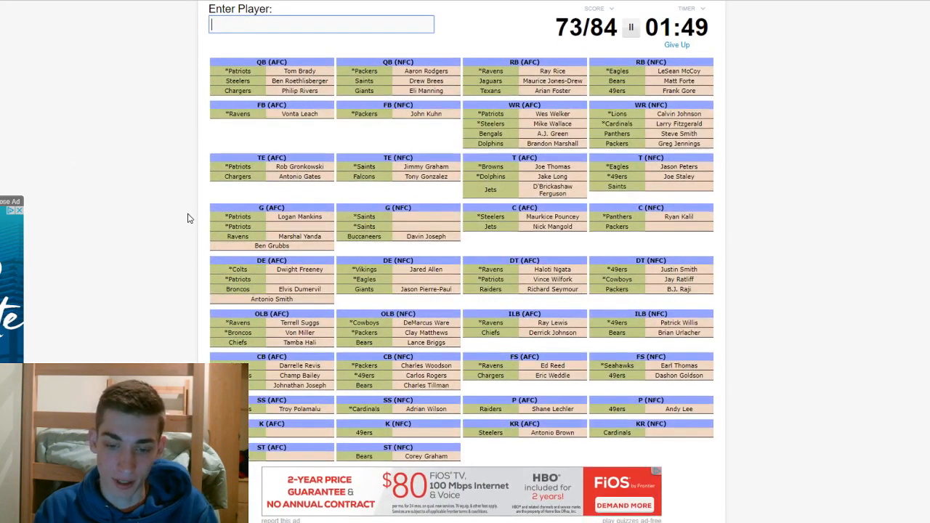
{"action": "type", "text": "jani"}
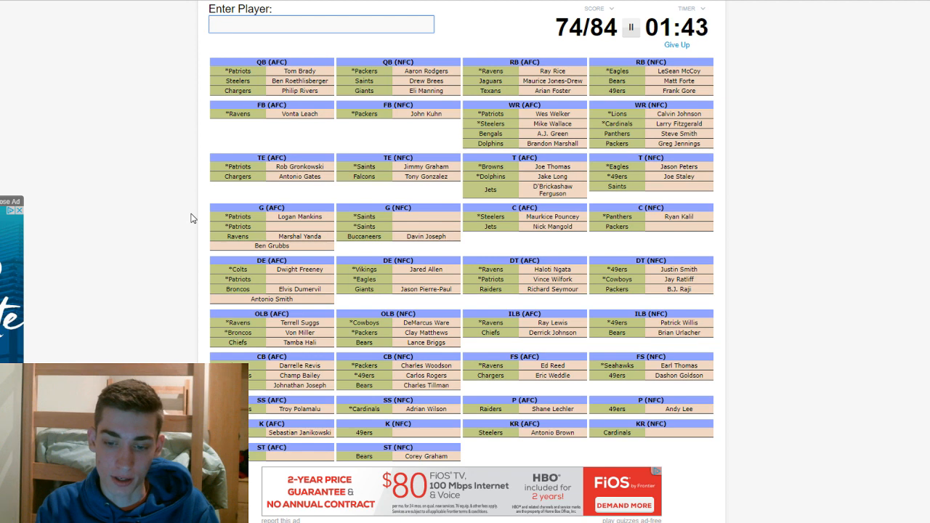
{"action": "type", "text": "dawson"}
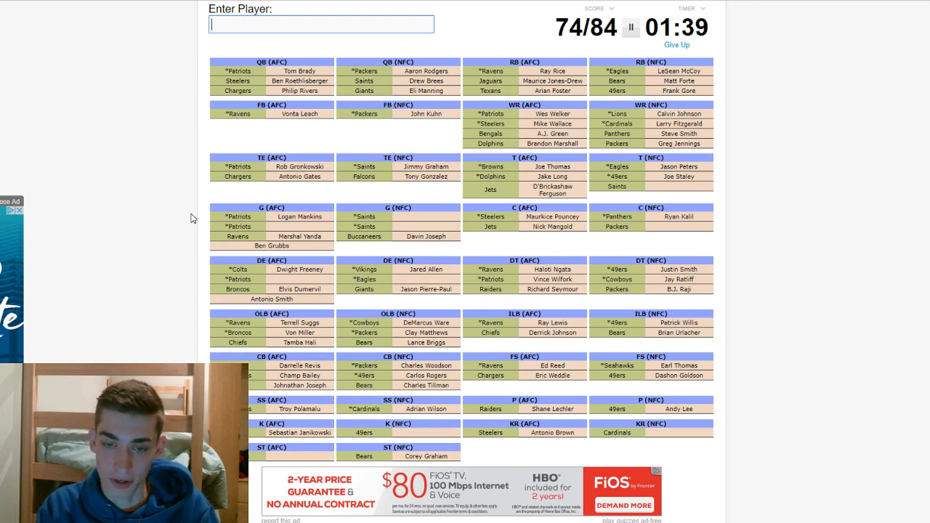
{"action": "type", "text": "ake"}
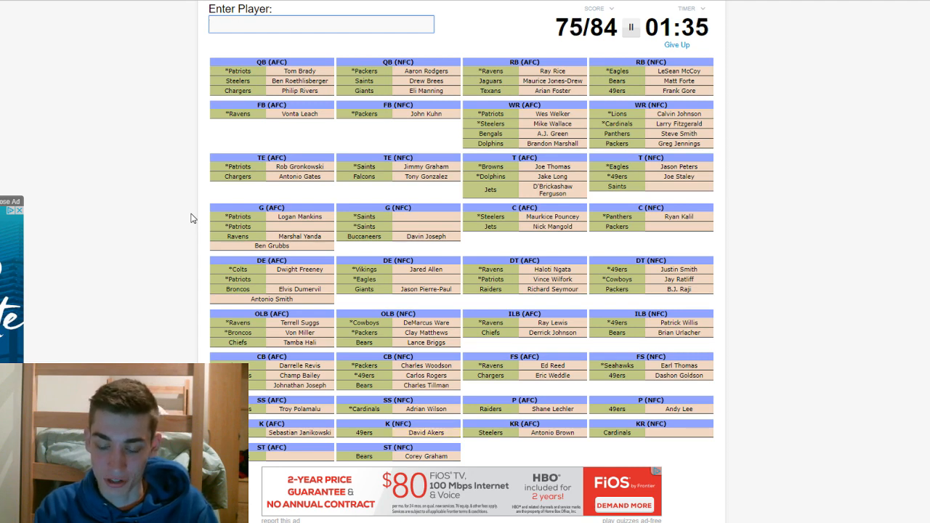
{"action": "type", "text": "Patrick Peterson"}
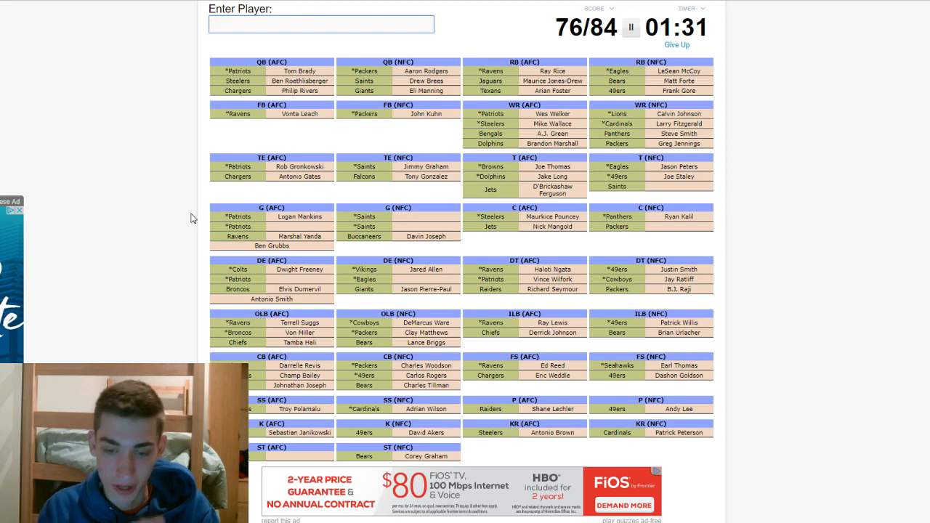
{"action": "type", "text": "Matthew Slater"}
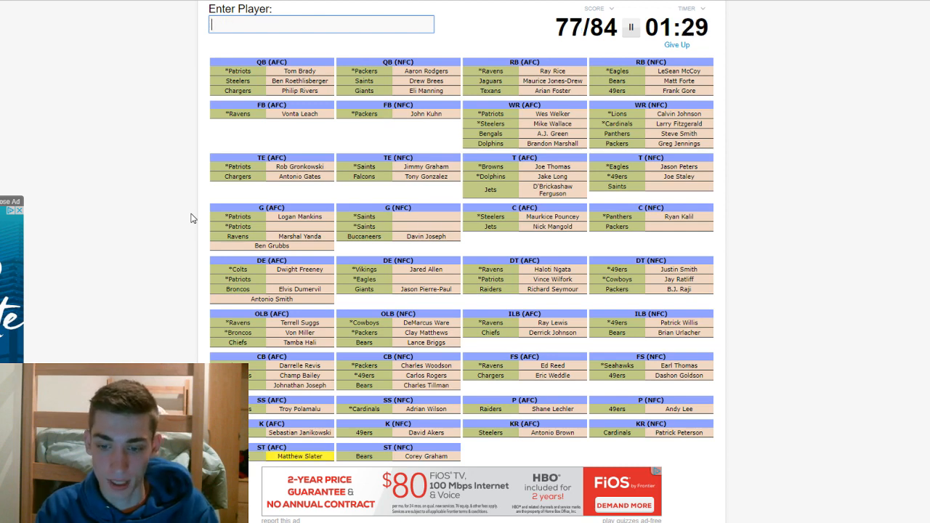
{"action": "scroll", "scroll_direction": "up", "scroll_amount": 3}
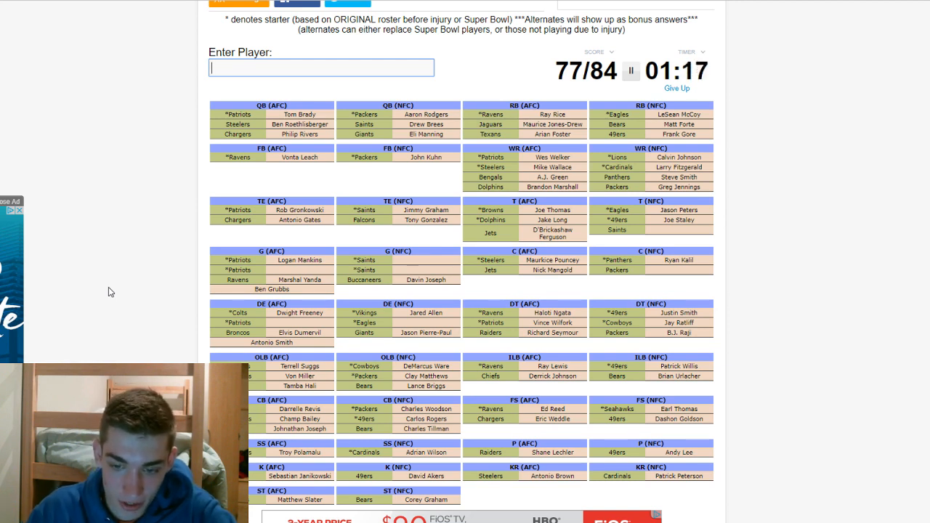
{"action": "type", "text": "ba"}
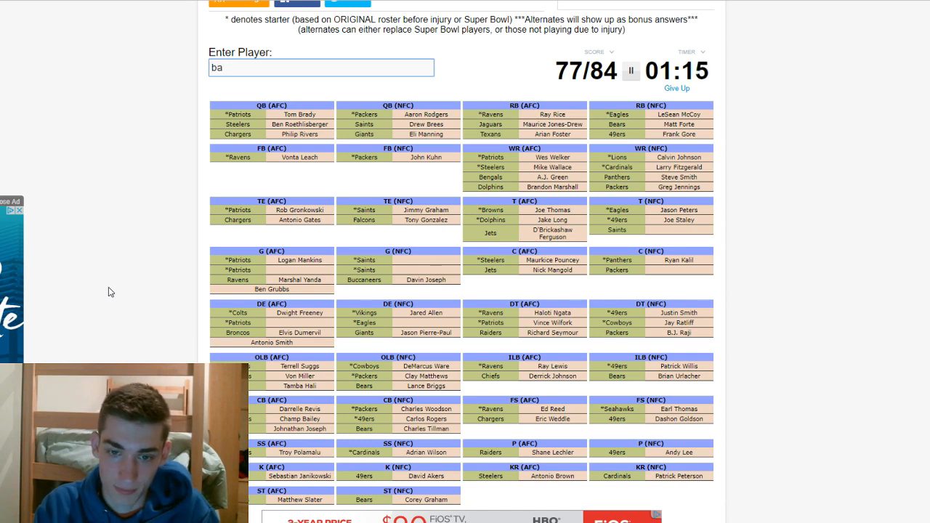